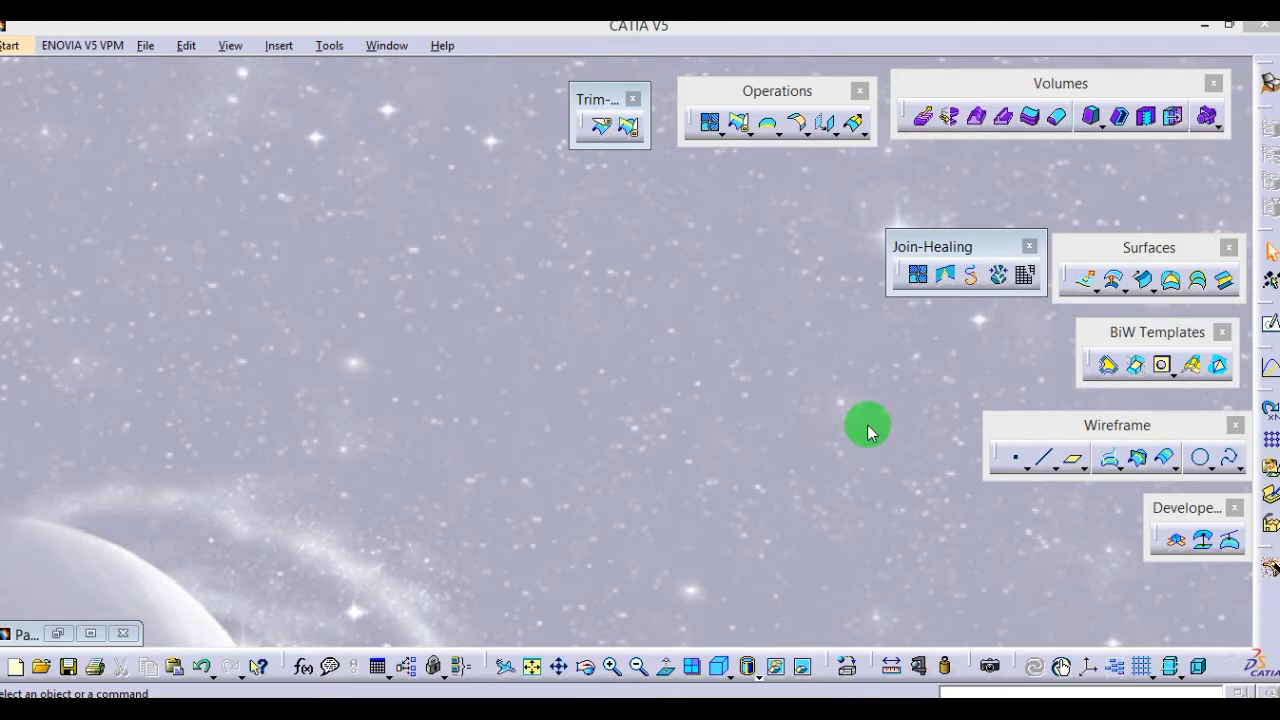
{"action": "mouse_move", "coordinate": [775, 398]}
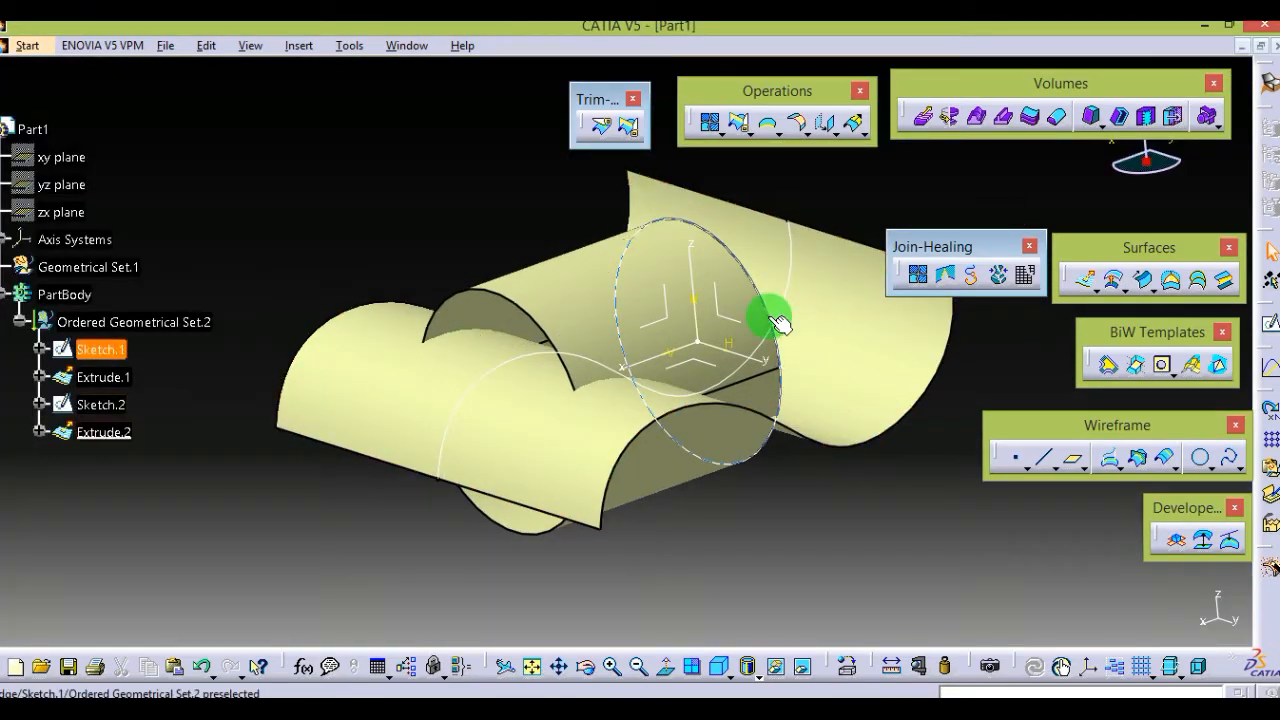
{"action": "left_click_drag", "start_coordinate": [775, 318], "coordinate": [560, 352]}
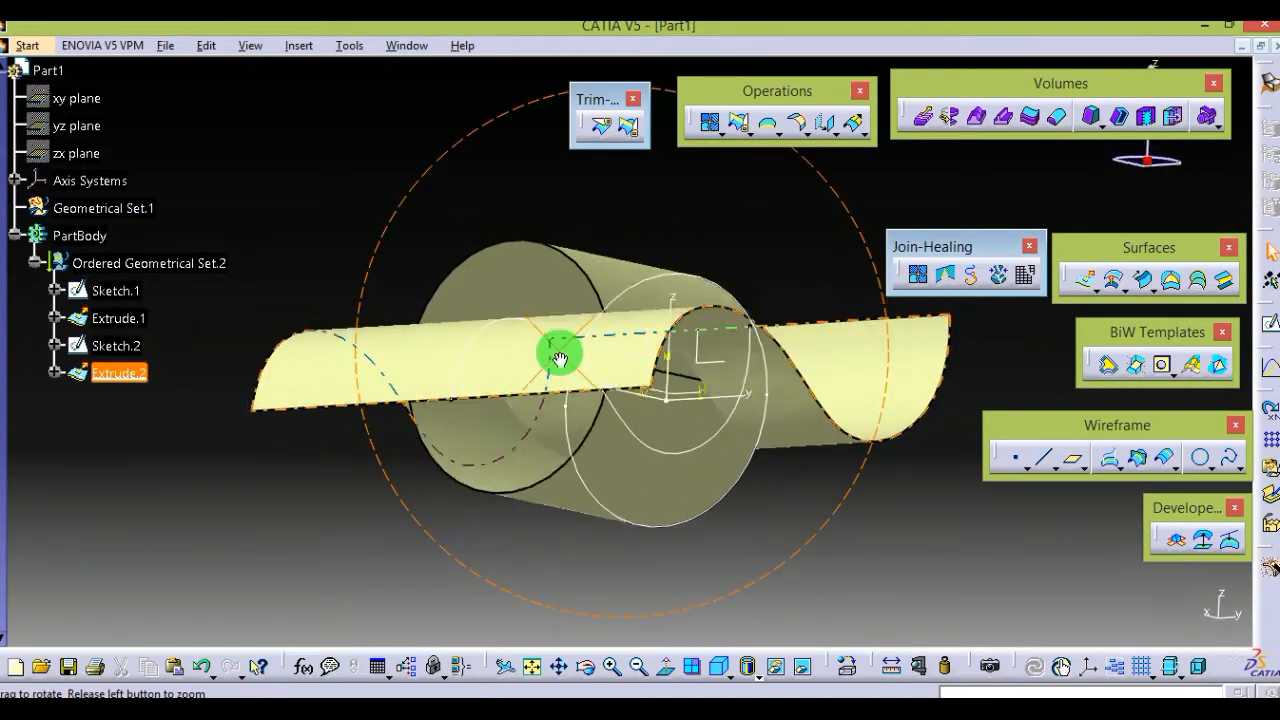
{"action": "left_click_drag", "start_coordinate": [560, 353], "coordinate": [485, 457]}
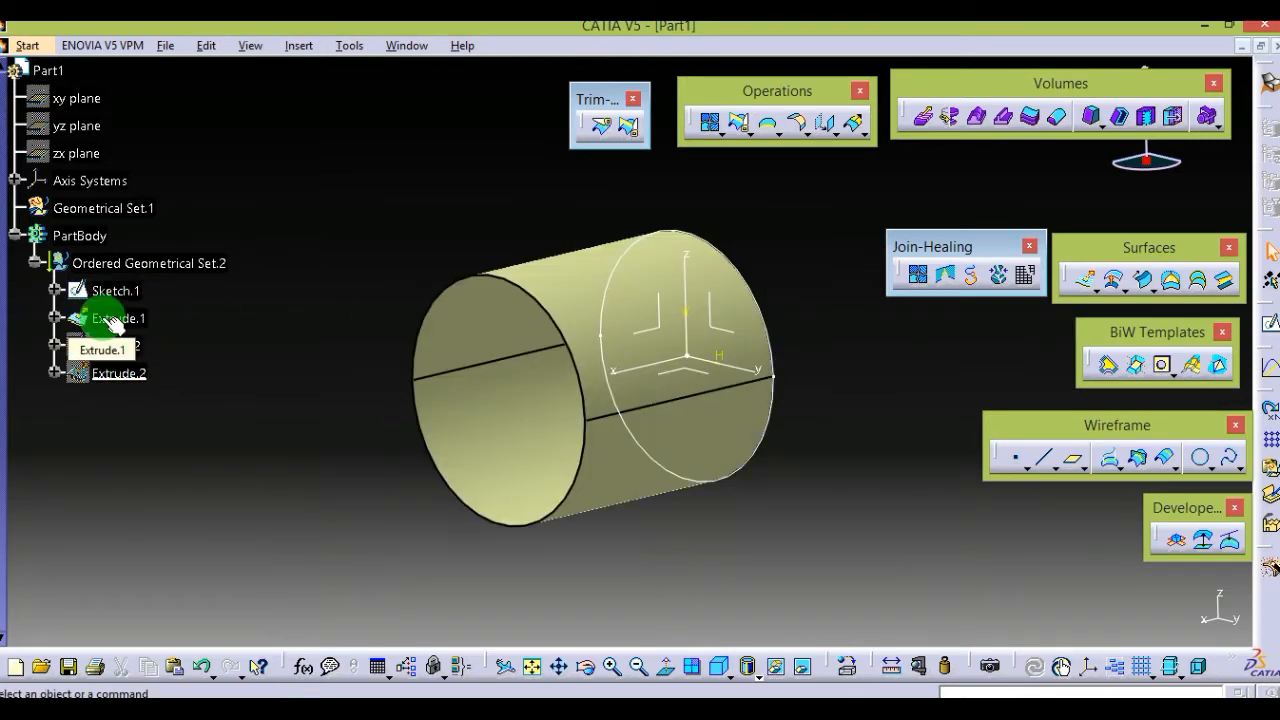
{"action": "left_click", "coordinate": [116, 345]}
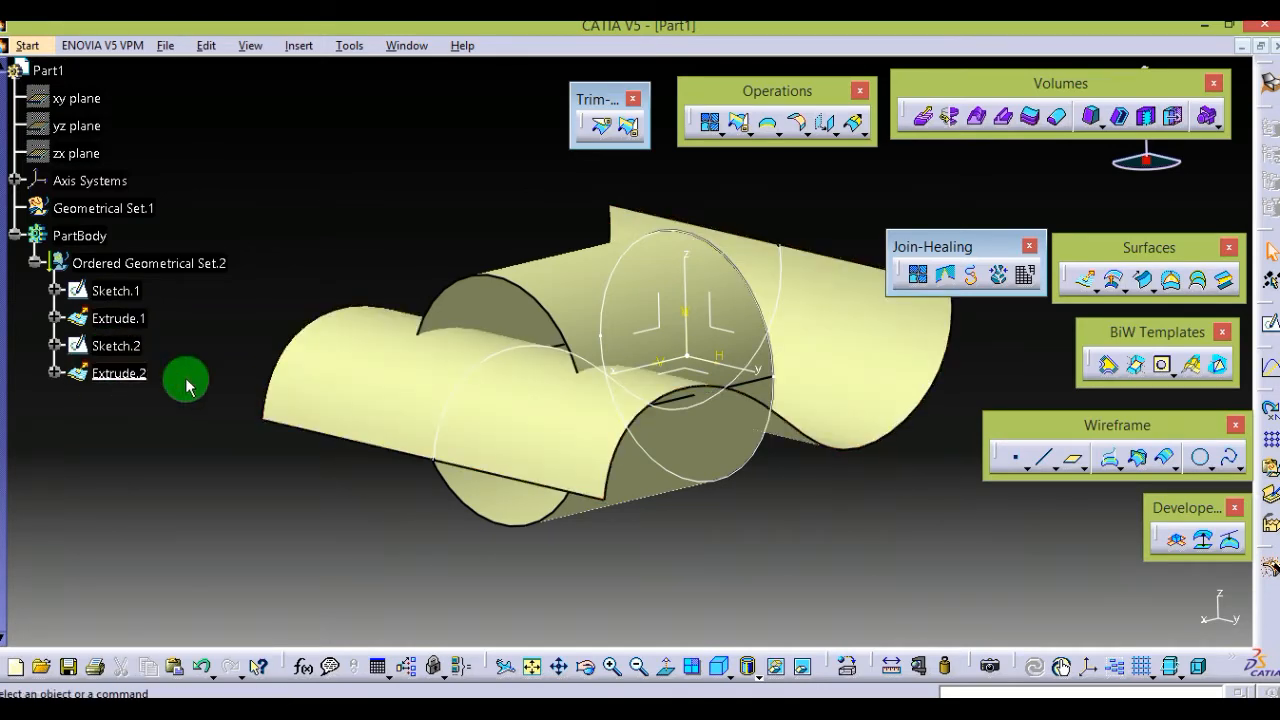
{"action": "left_click_drag", "start_coordinate": [185, 383], "coordinate": [442, 437]}
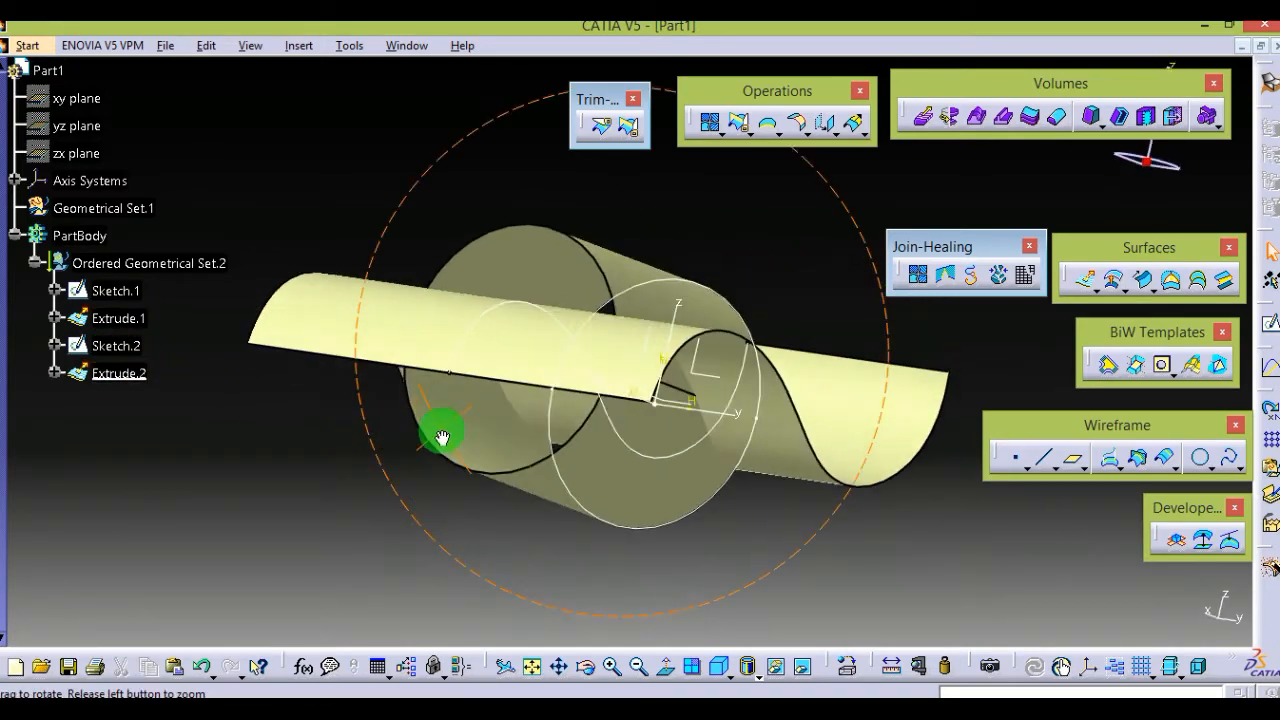
{"action": "left_click_drag", "start_coordinate": [443, 437], "coordinate": [430, 513]}
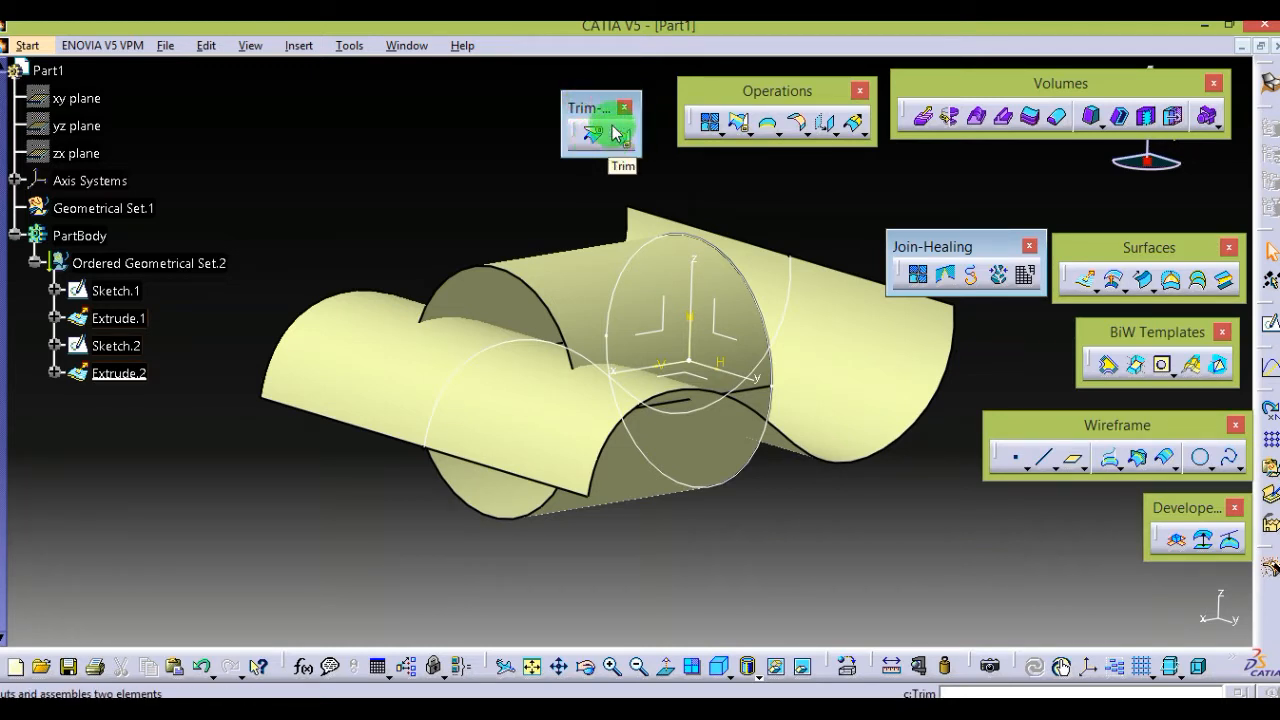
{"action": "left_click", "coordinate": [622, 110]}
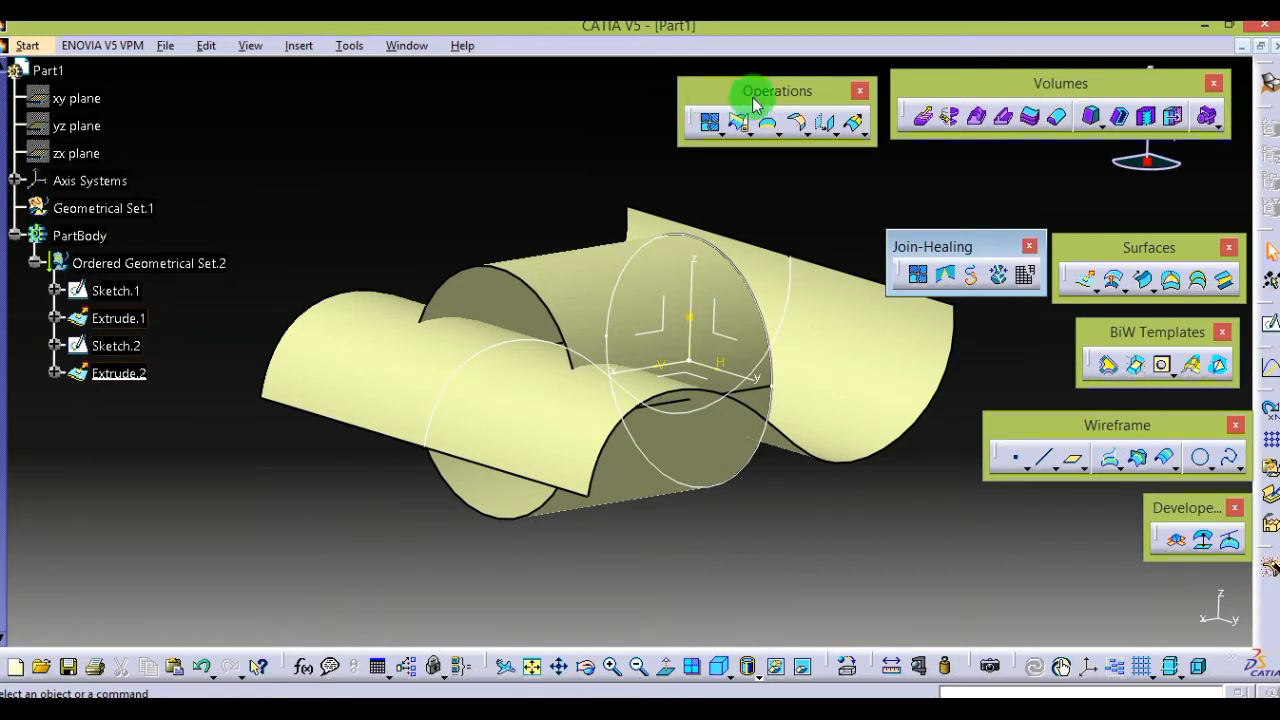
{"action": "left_click", "coordinate": [740, 123]}
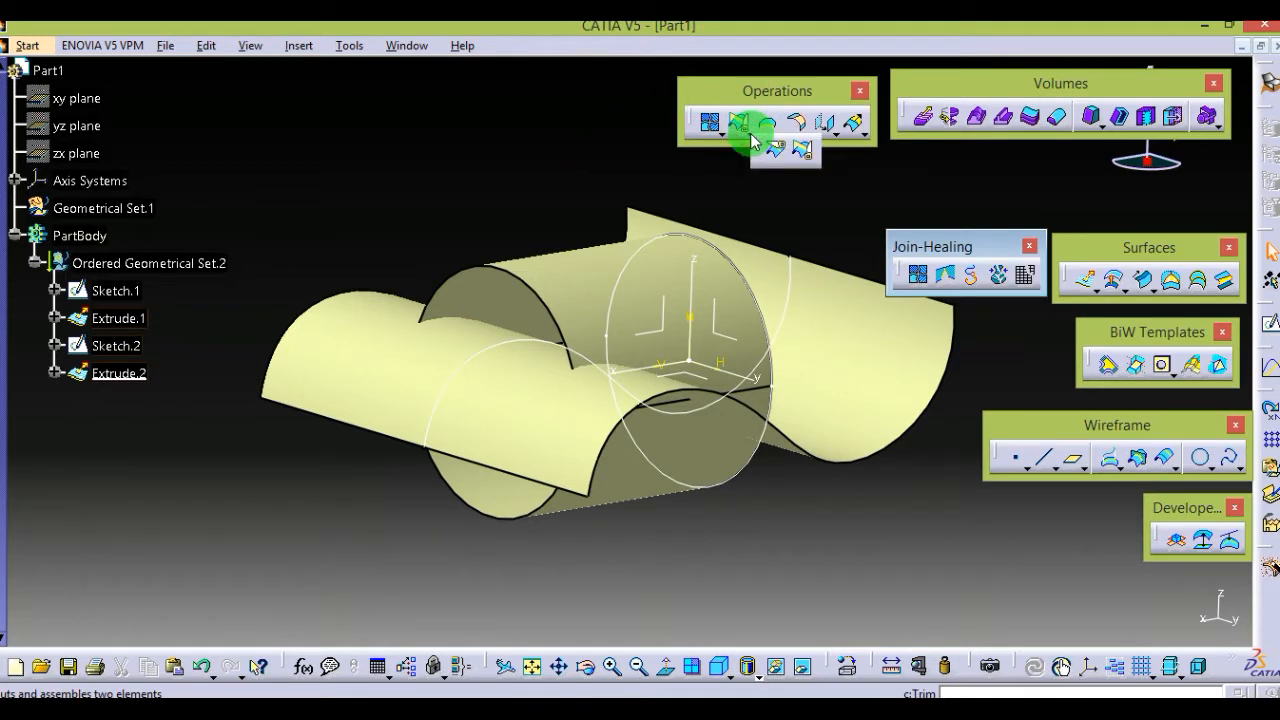
{"action": "left_click", "coordinate": [750, 122]}
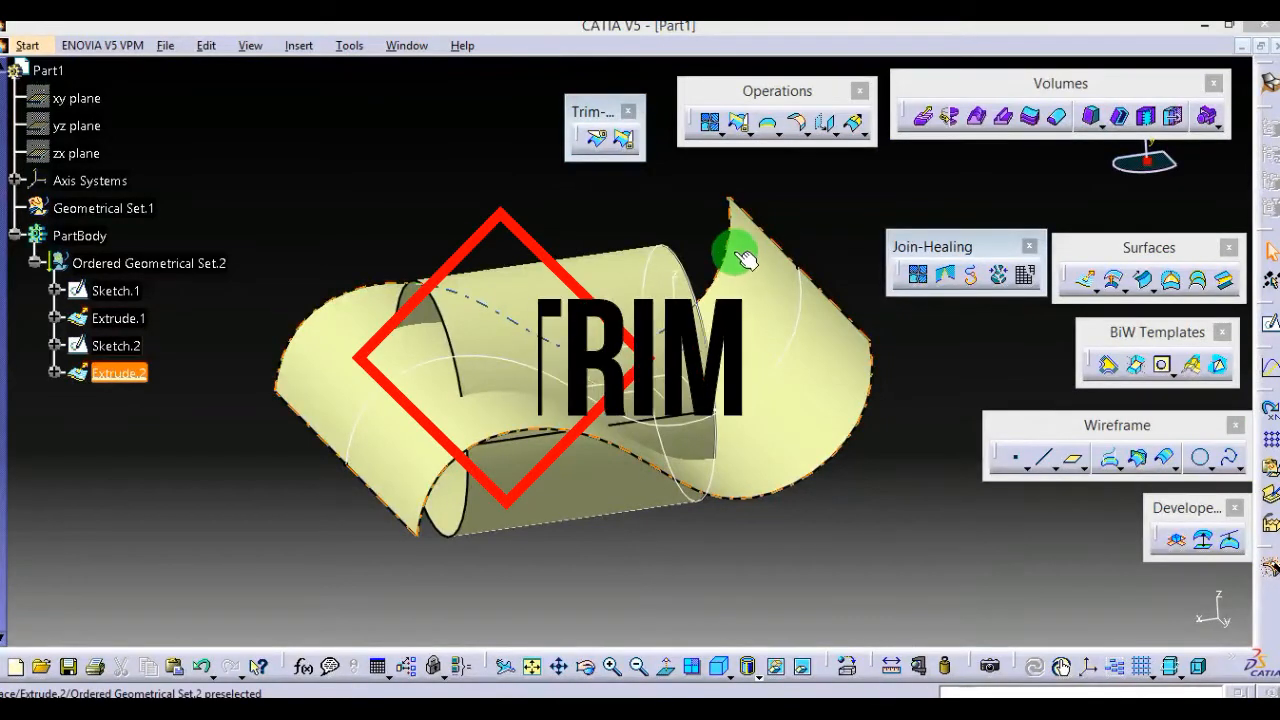
- Start a Trim with the cylinder Extrude.1 and wavy Extrude.2 as trimmed elements
{"action": "left_click", "coordinate": [597, 137]}
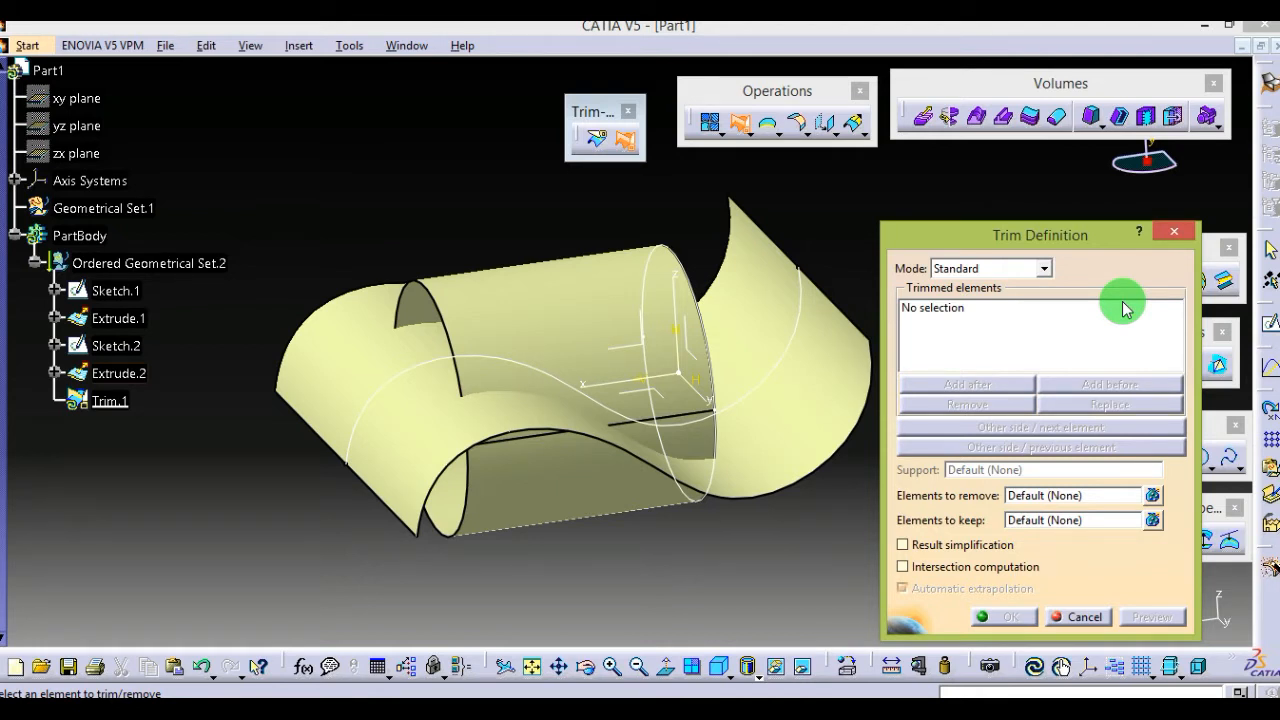
{"action": "mouse_move", "coordinate": [1080, 322]}
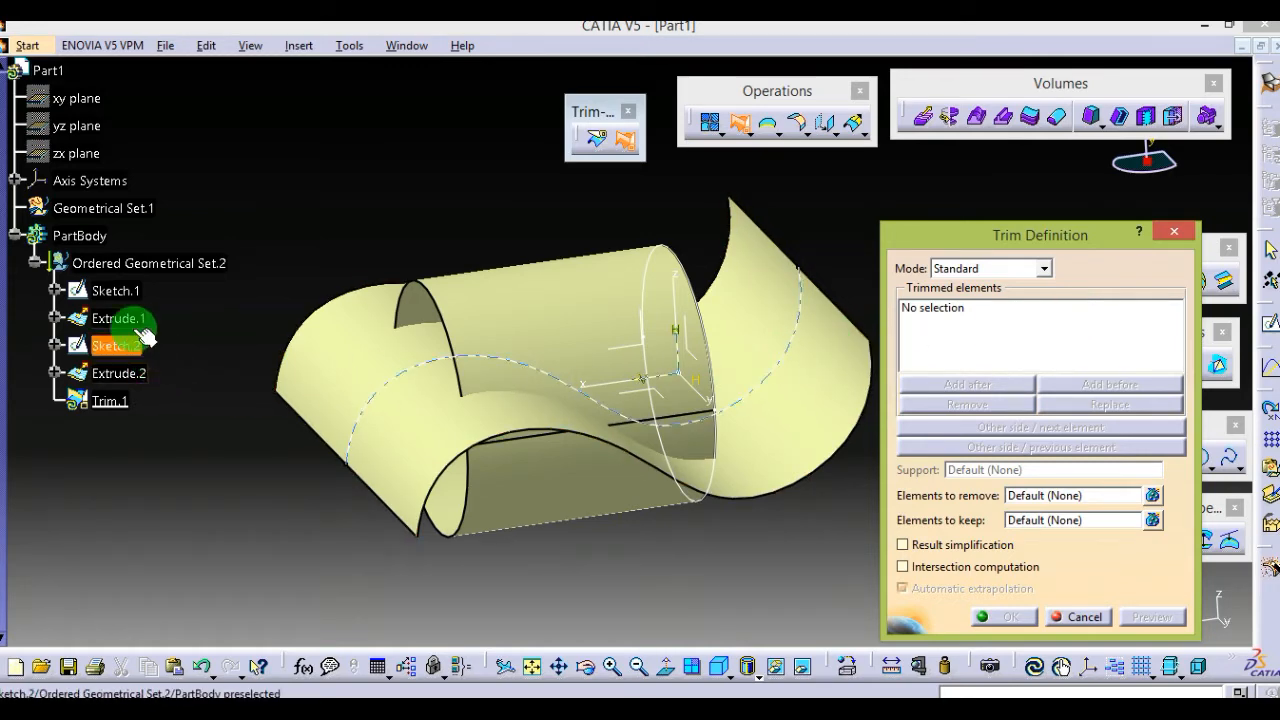
{"action": "left_click", "coordinate": [118, 318]}
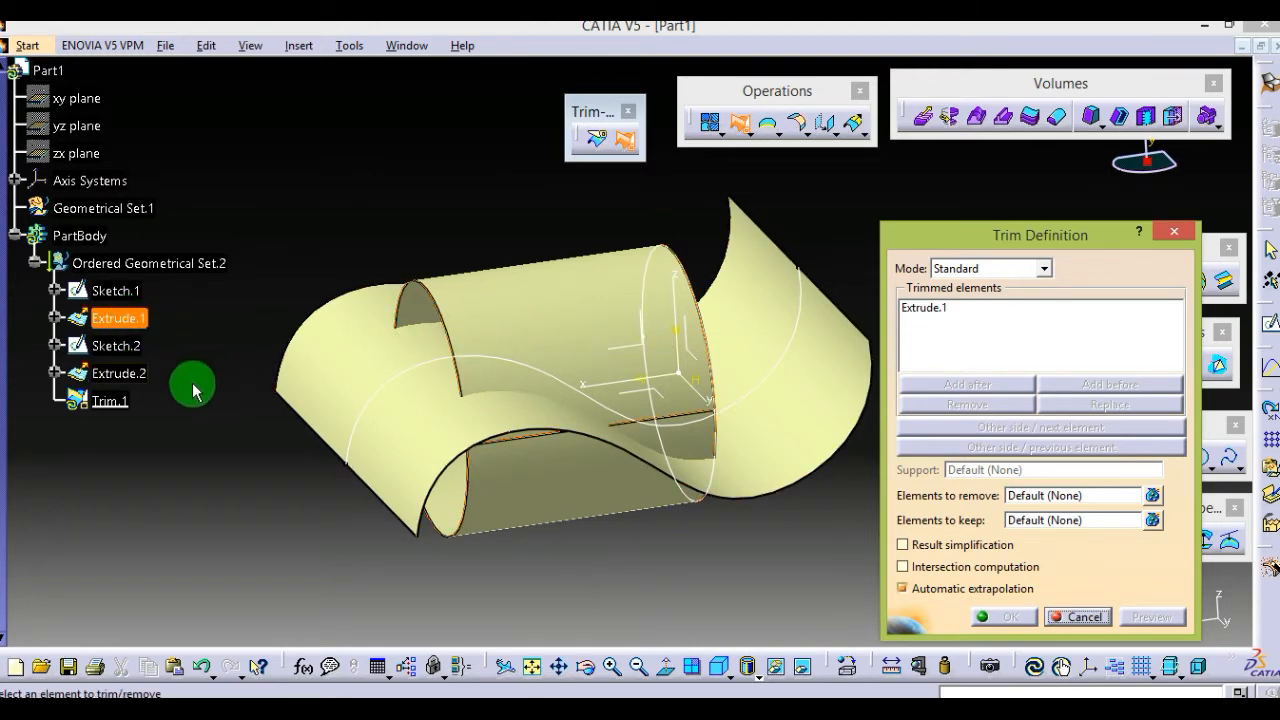
{"action": "left_click", "coordinate": [118, 373]}
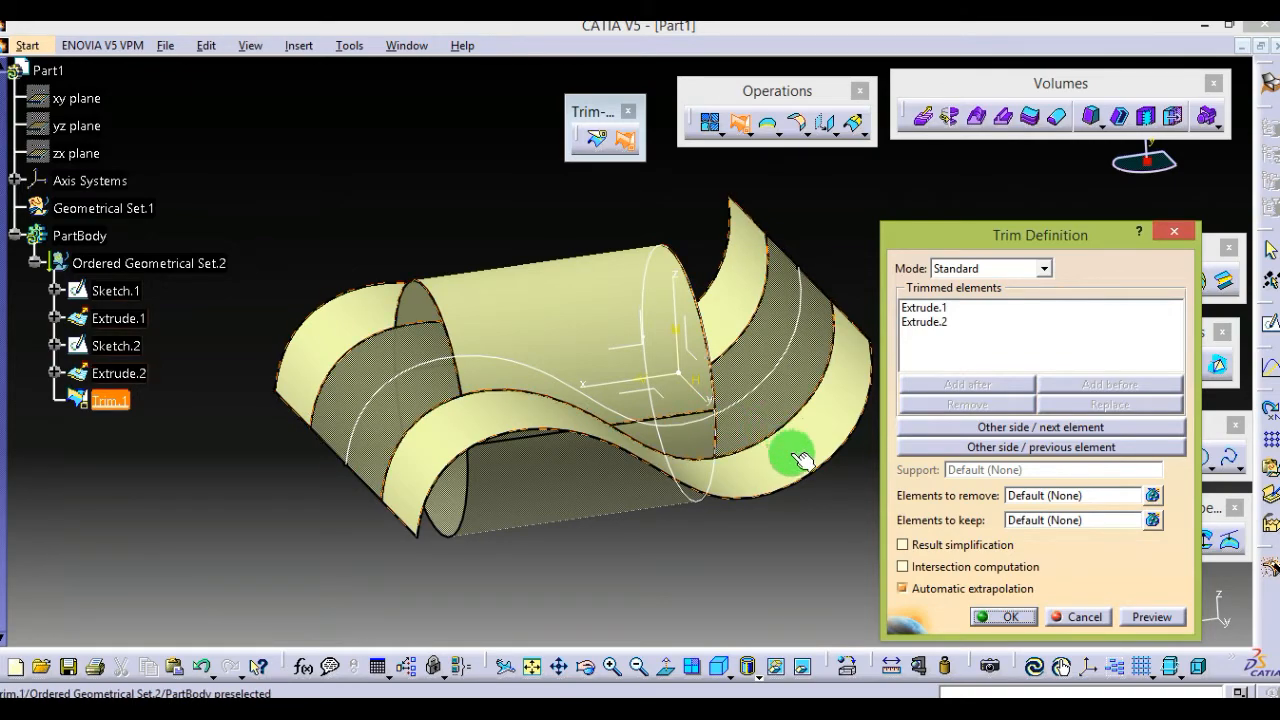
- Orbit the trim preview and toggle which sides of the two surfaces are kept
{"action": "left_click_drag", "start_coordinate": [800, 458], "coordinate": [525, 590]}
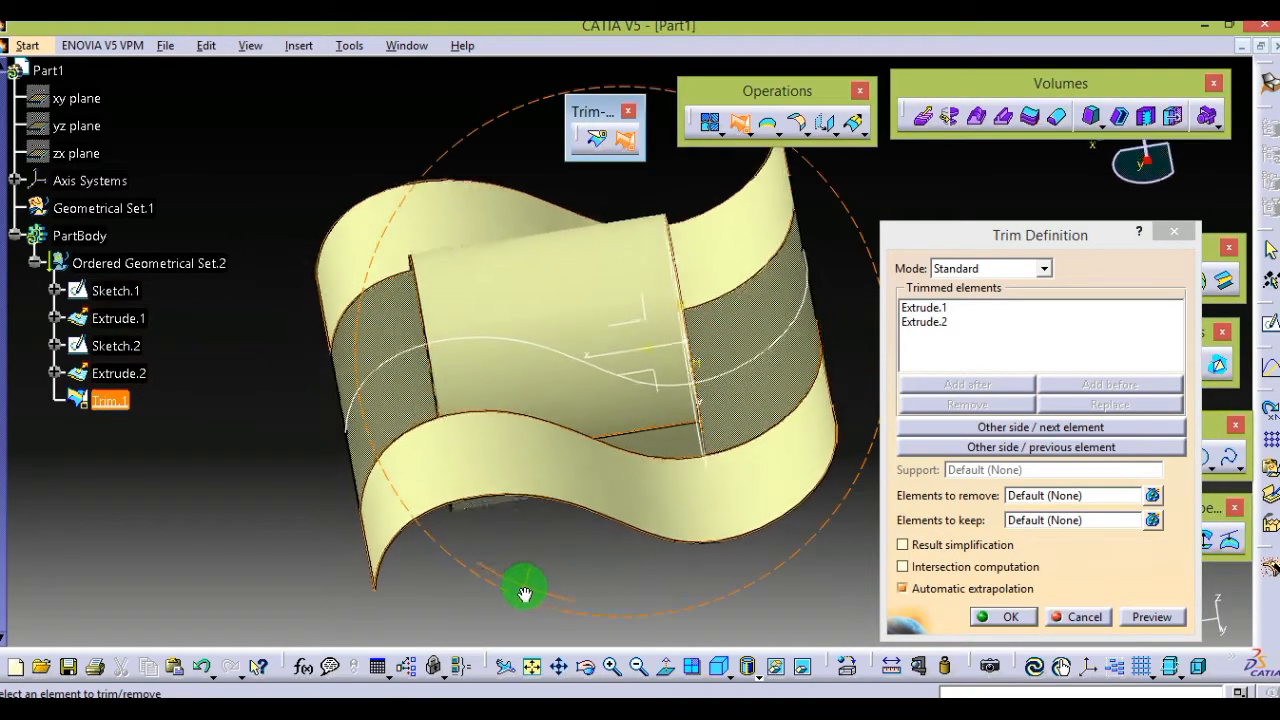
{"action": "left_click_drag", "start_coordinate": [525, 590], "coordinate": [615, 562]}
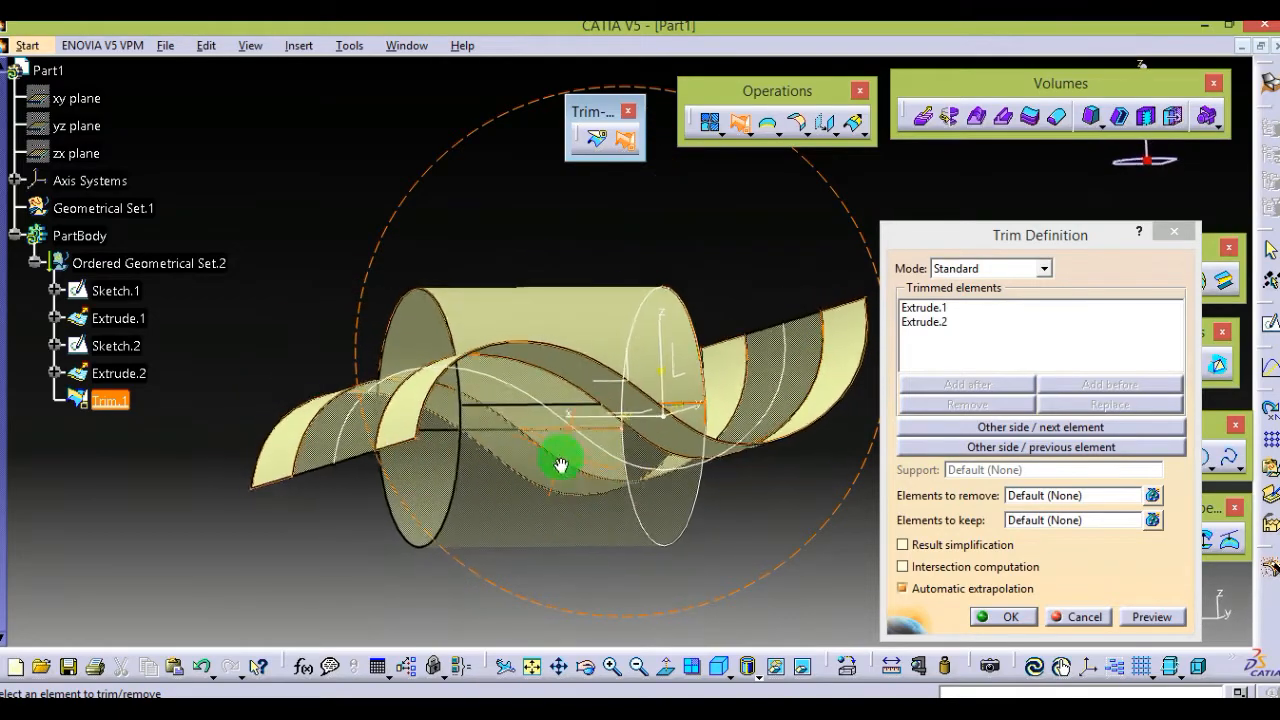
{"action": "left_click_drag", "start_coordinate": [560, 465], "coordinate": [488, 220]}
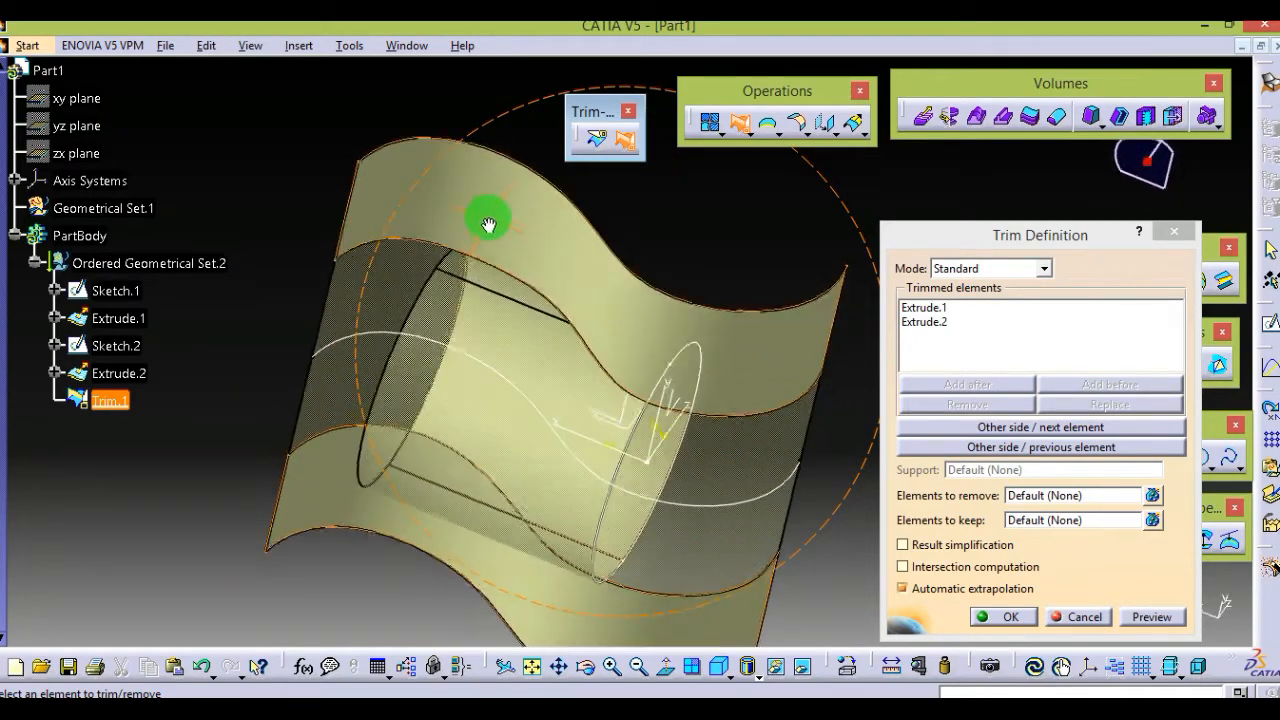
{"action": "left_click", "coordinate": [1039, 447]}
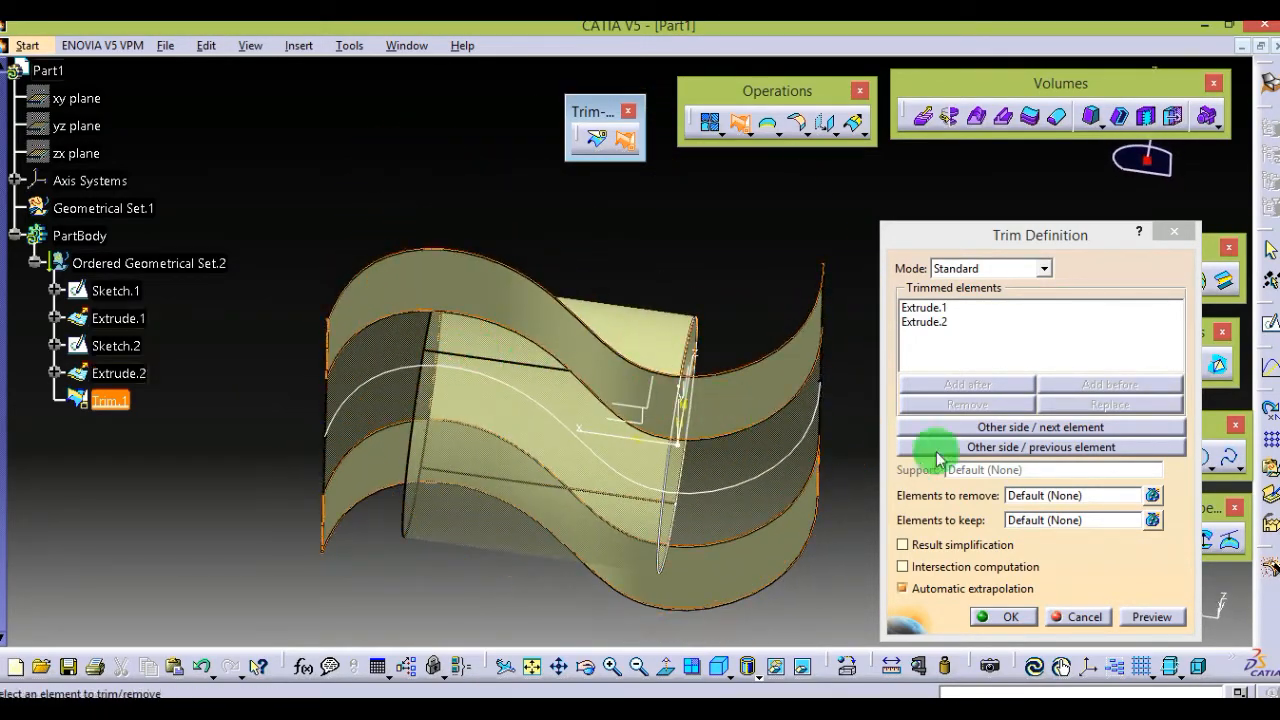
{"action": "left_click", "coordinate": [1039, 427]}
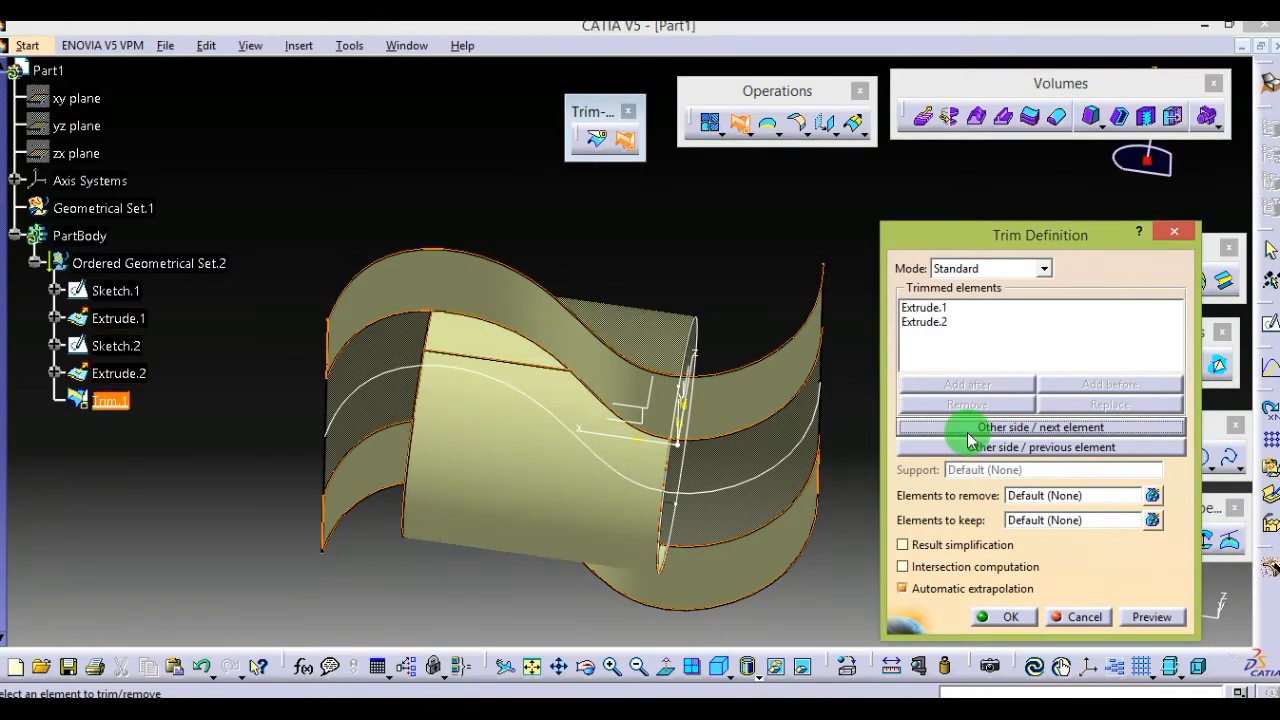
{"action": "left_click", "coordinate": [1040, 427]}
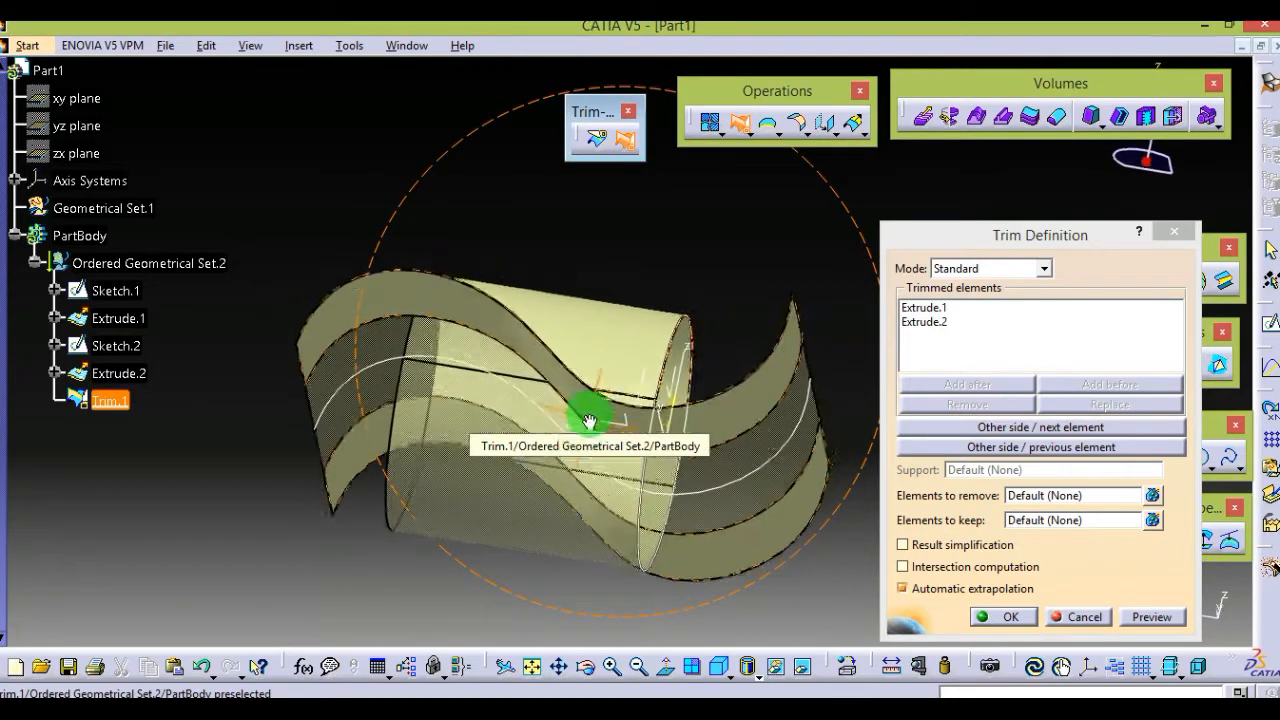
{"action": "left_click", "coordinate": [1039, 447]}
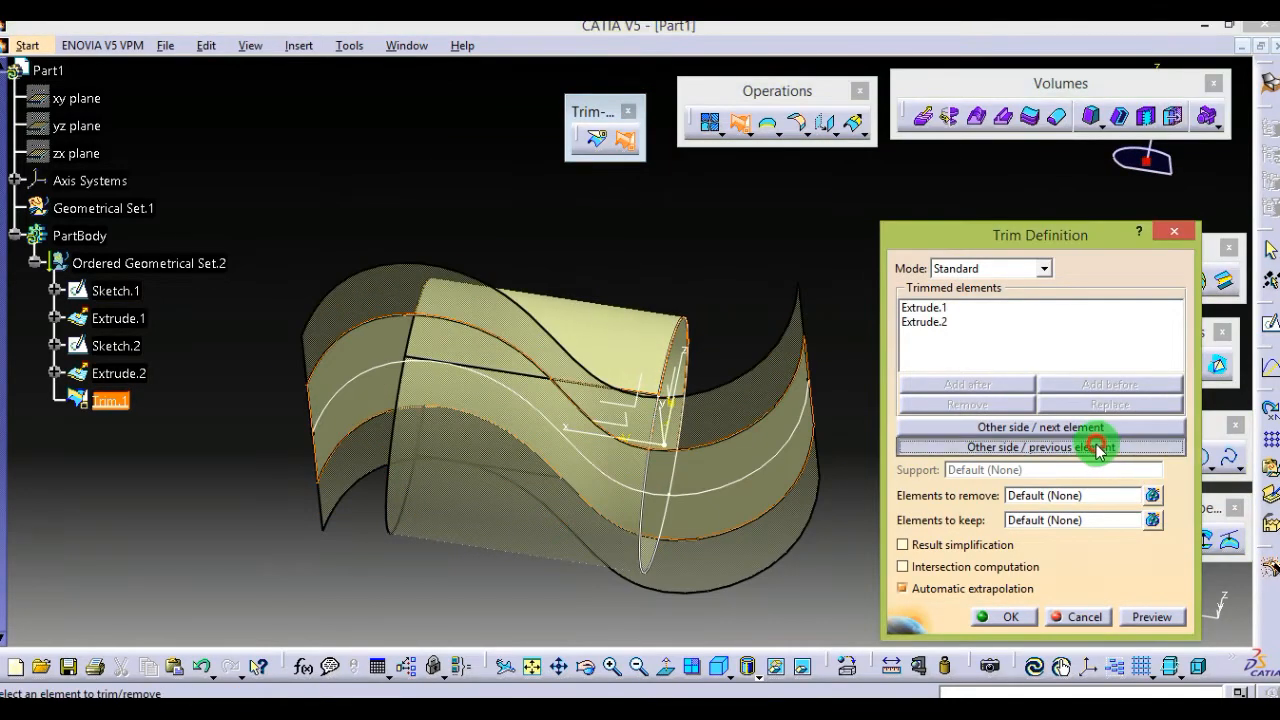
{"action": "mouse_move", "coordinate": [512, 432]}
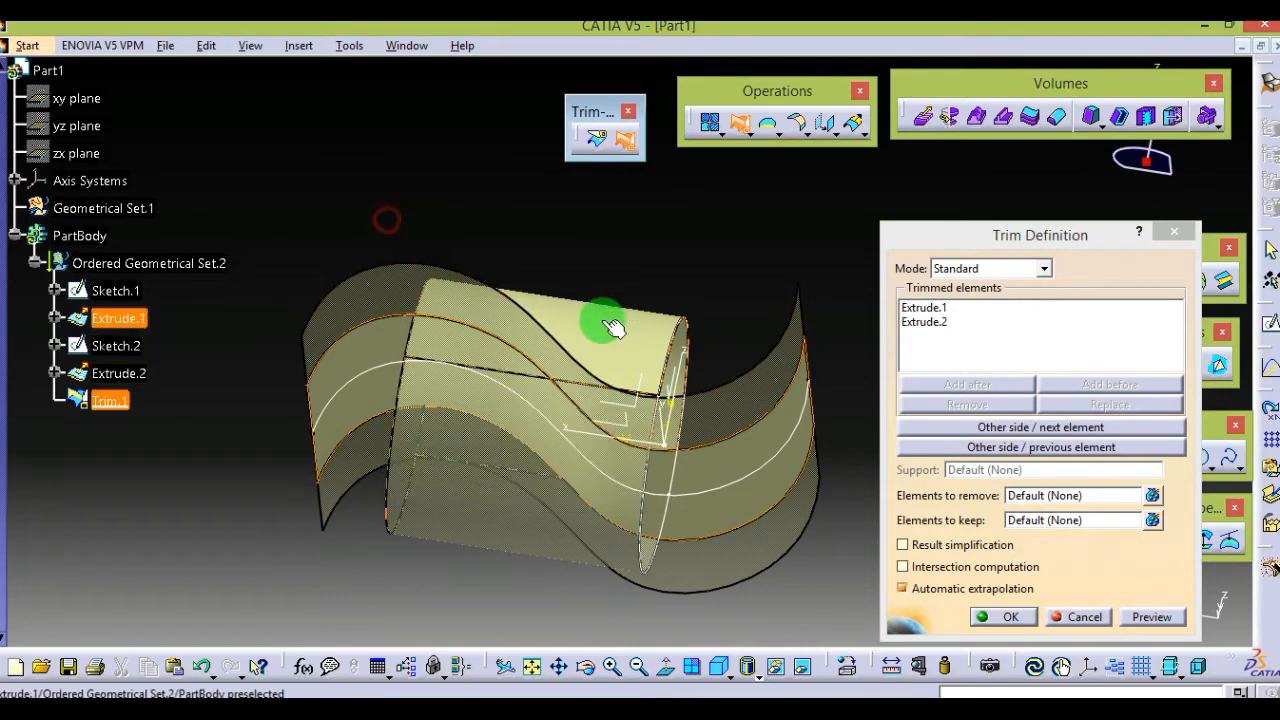
- Orbit around the trim preview to inspect the trimmed surfaces from underneath
{"action": "left_click_drag", "start_coordinate": [605, 325], "coordinate": [700, 455]}
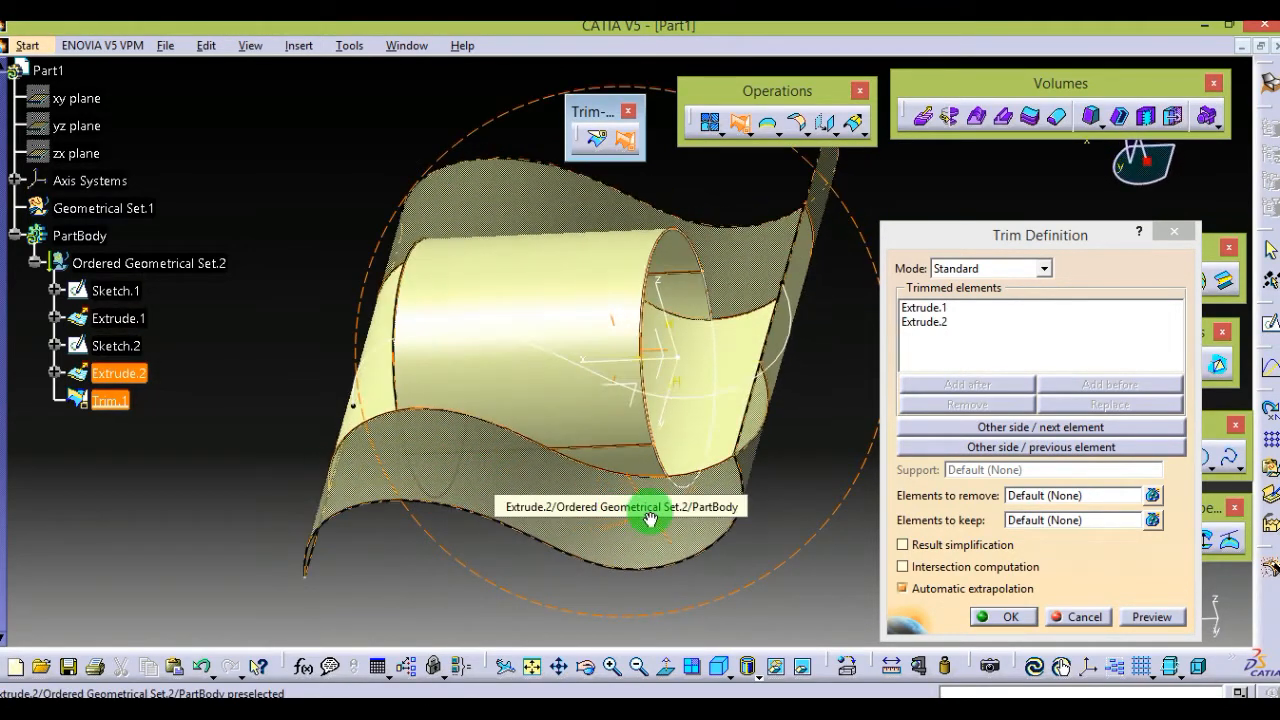
{"action": "left_click_drag", "start_coordinate": [650, 518], "coordinate": [640, 435]}
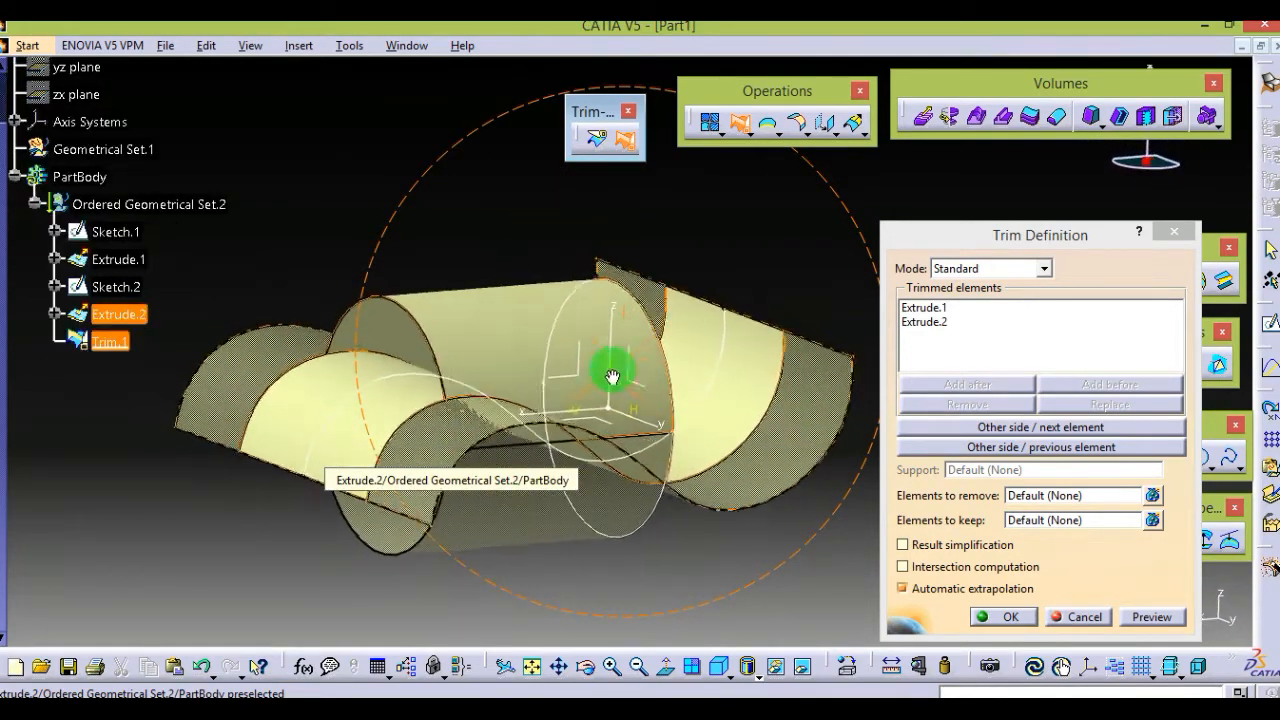
{"action": "left_click_drag", "start_coordinate": [610, 375], "coordinate": [365, 445]}
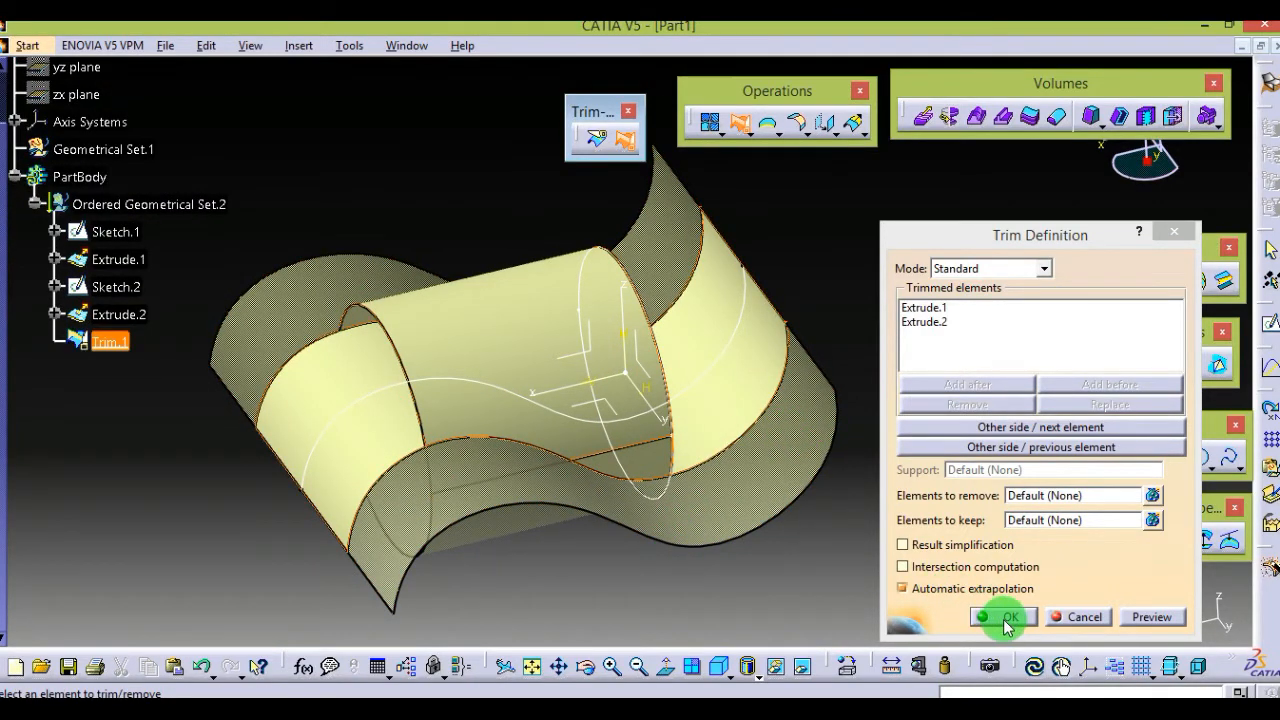
- Confirm Trim.1 and rotate the combined trimmed surface to view it
{"action": "left_click", "coordinate": [1003, 616]}
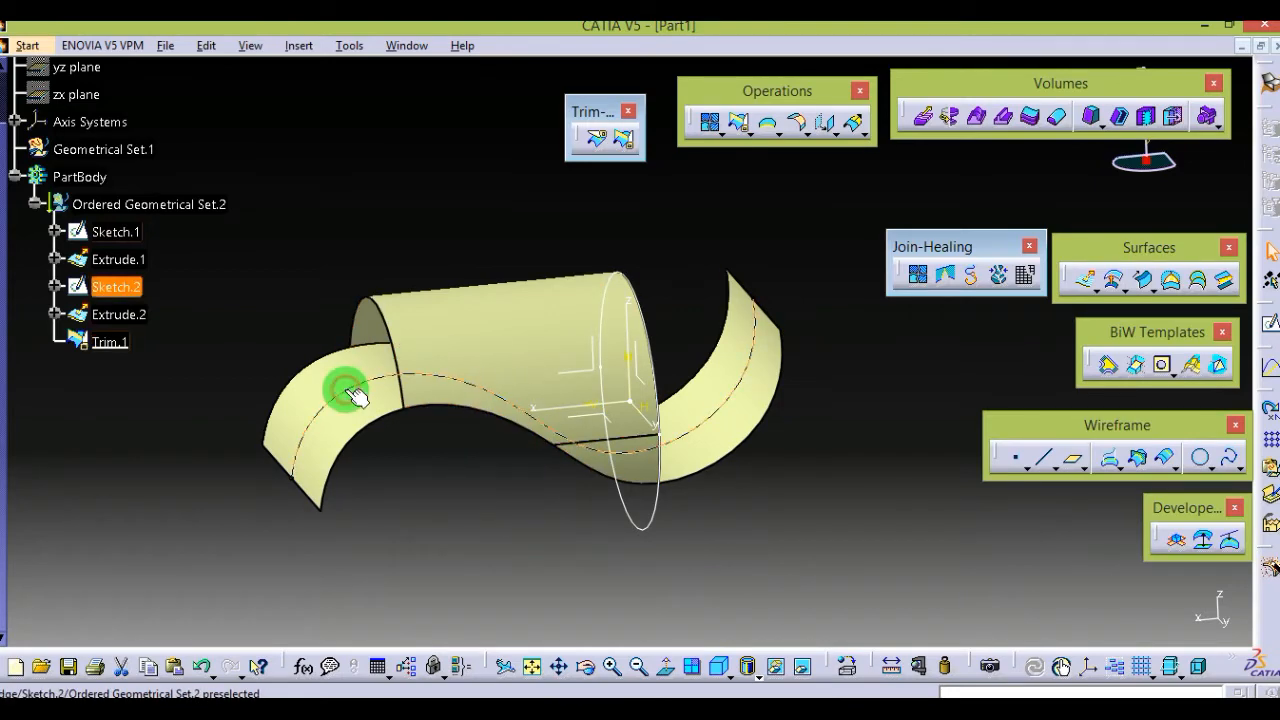
{"action": "left_click_drag", "start_coordinate": [348, 390], "coordinate": [568, 488]}
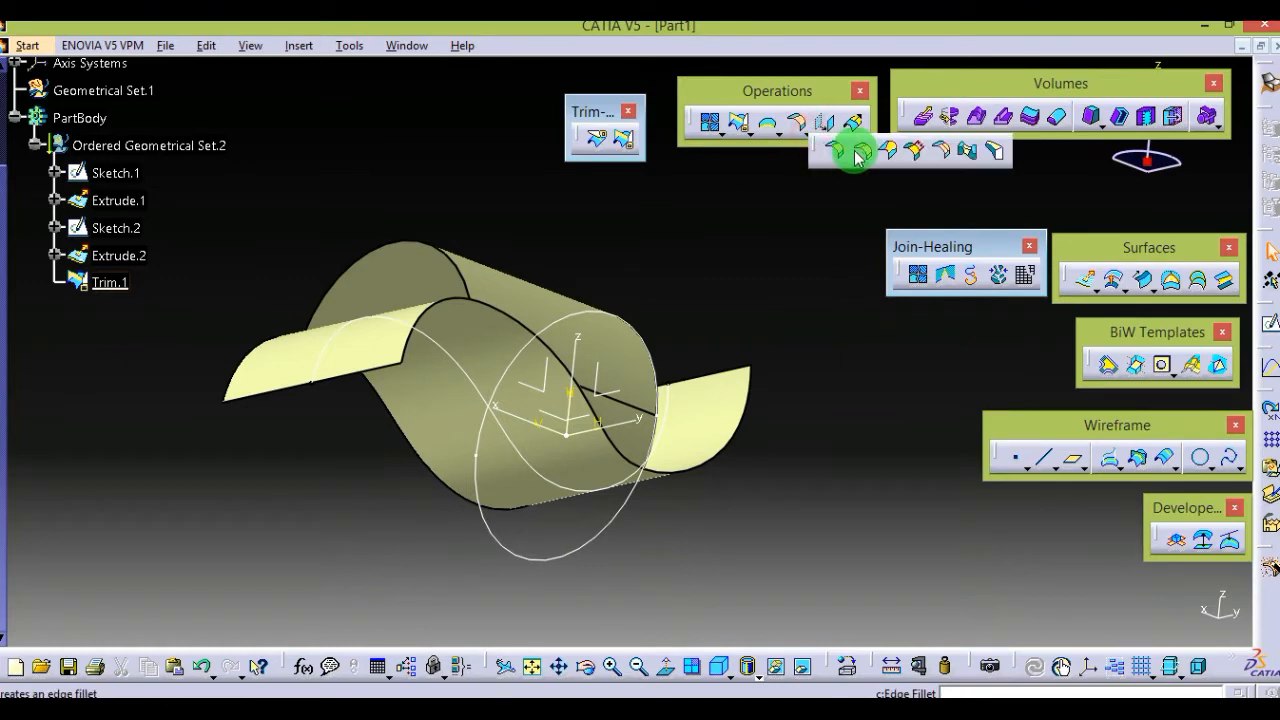
- Round the Trim.1 cylinder-wave edge with a 5 mm EdgeFillet.1 and inspect it
{"action": "left_click", "coordinate": [853, 150]}
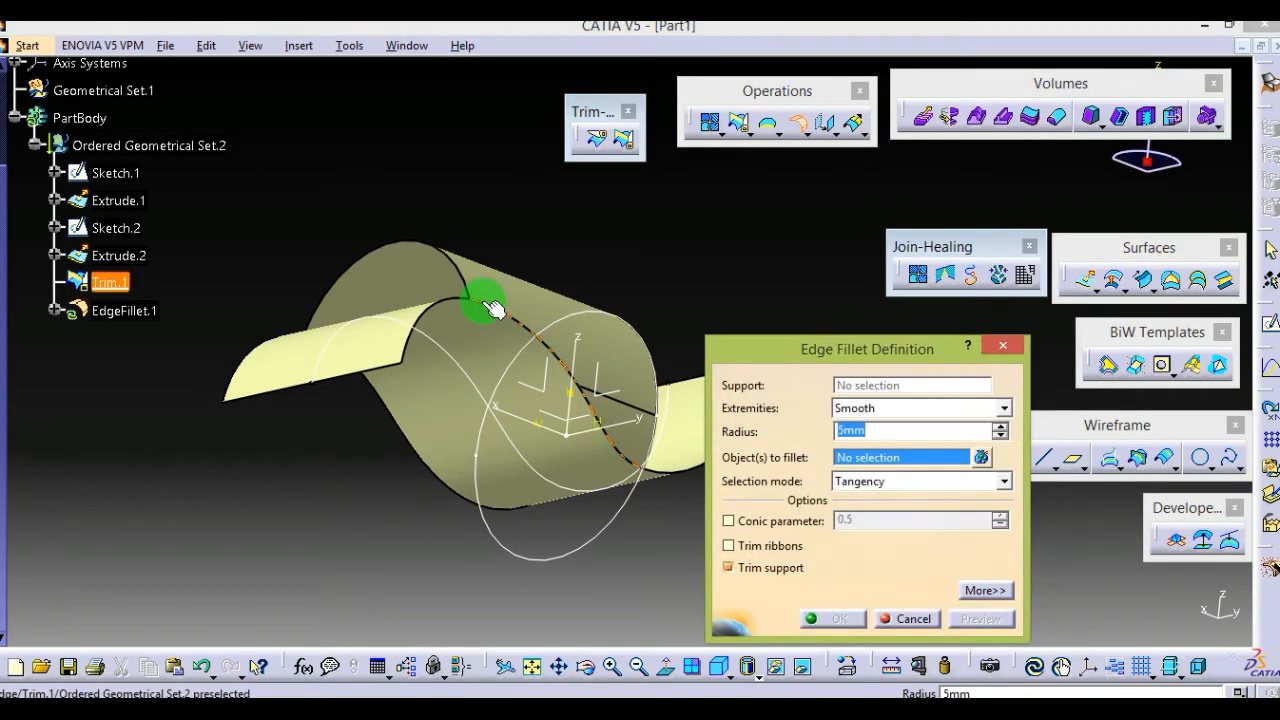
{"action": "left_click", "coordinate": [490, 300]}
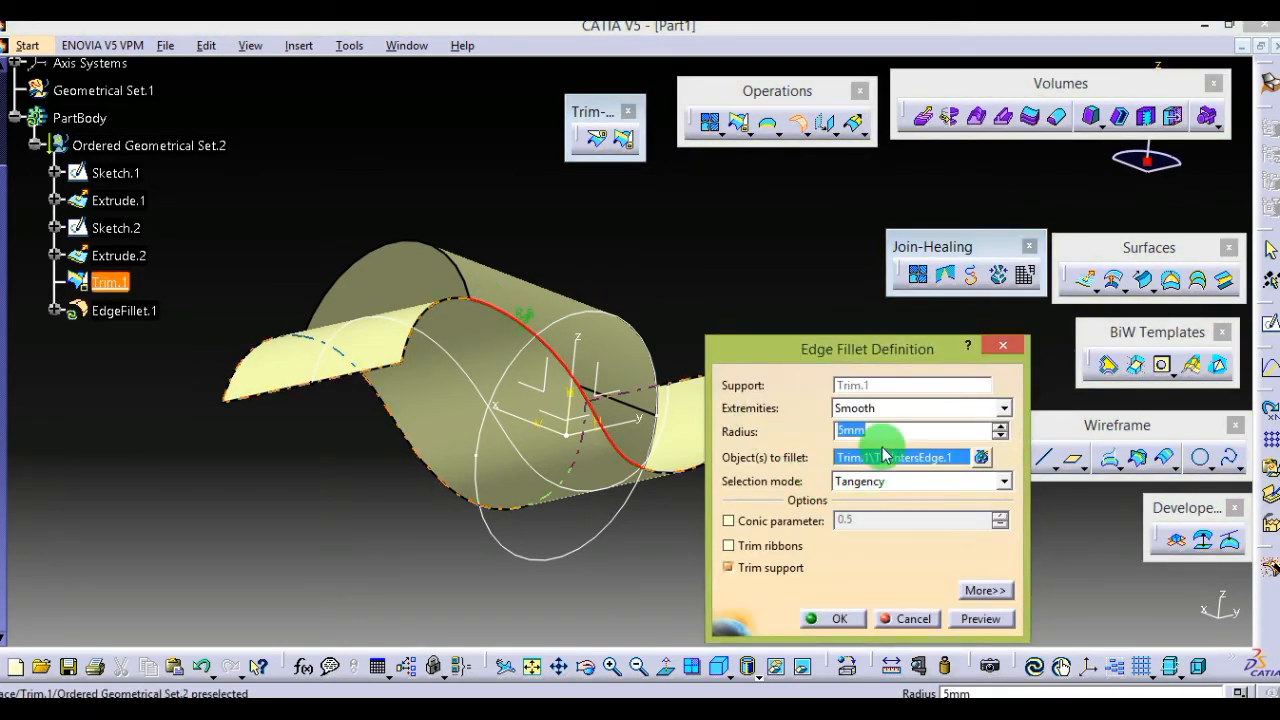
{"action": "left_click", "coordinate": [832, 618]}
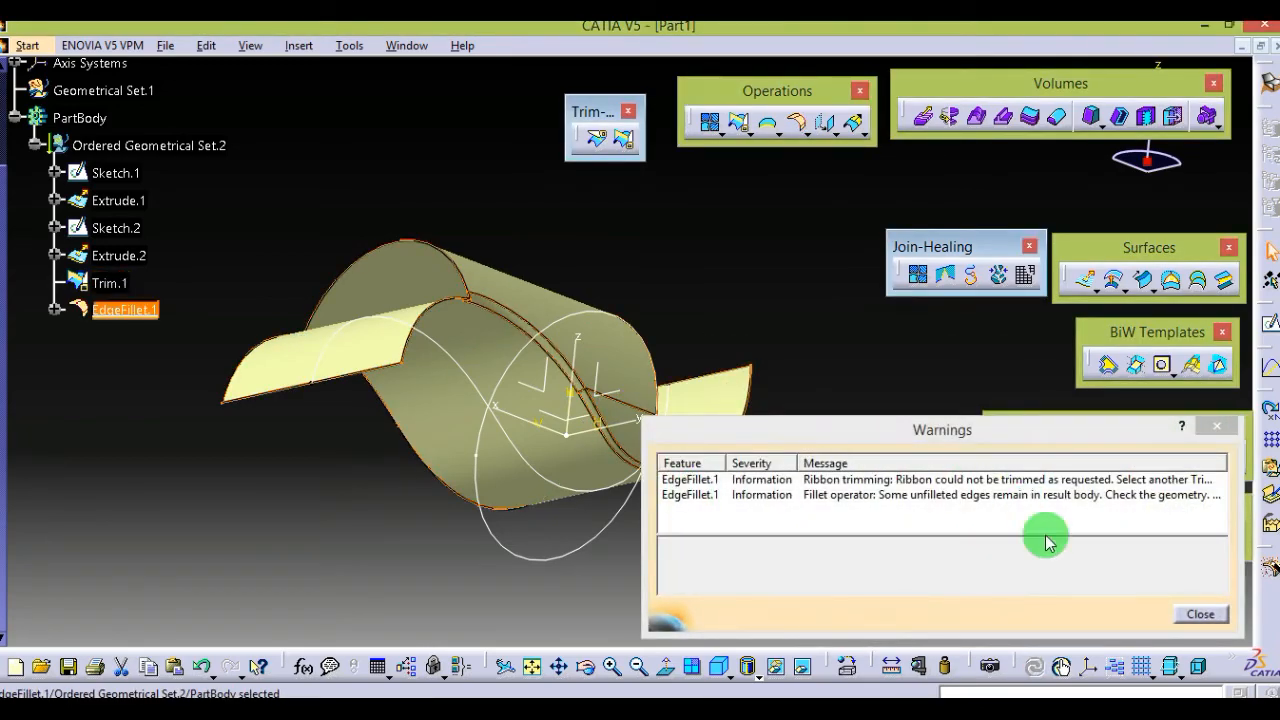
{"action": "left_click", "coordinate": [1200, 614]}
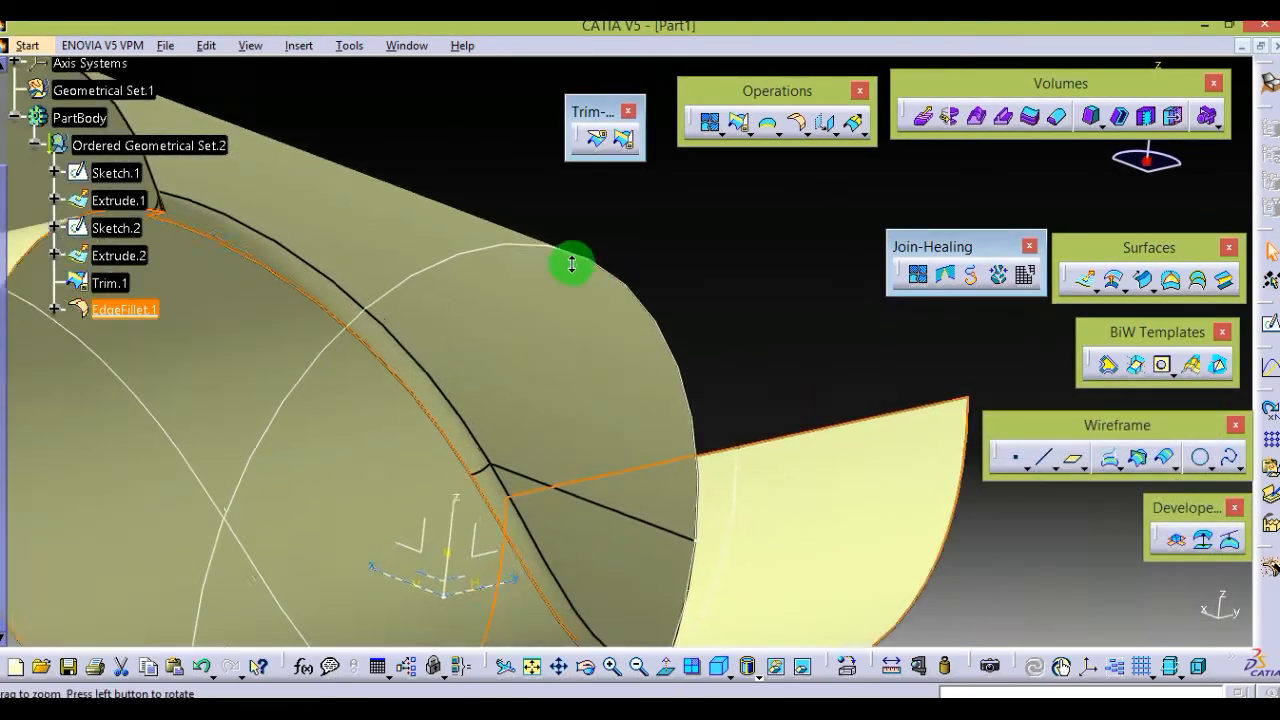
{"action": "left_click_drag", "start_coordinate": [571, 264], "coordinate": [653, 353]}
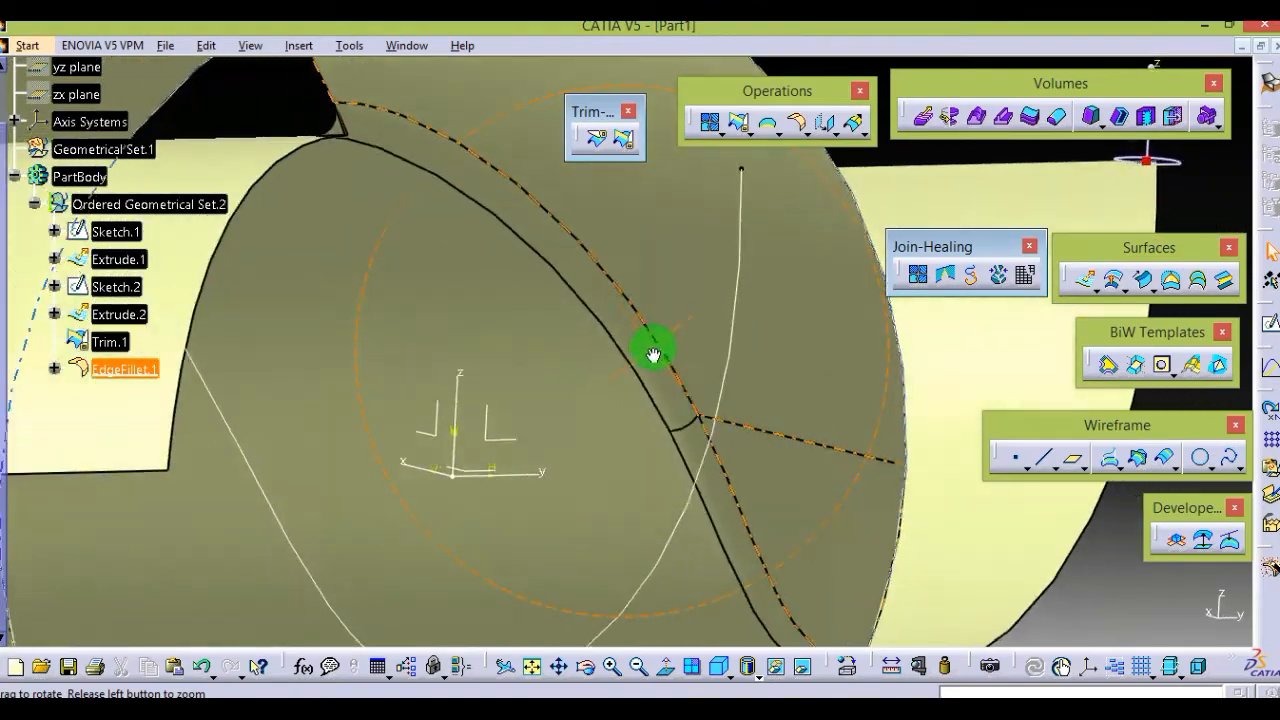
{"action": "left_click_drag", "start_coordinate": [653, 350], "coordinate": [740, 408]}
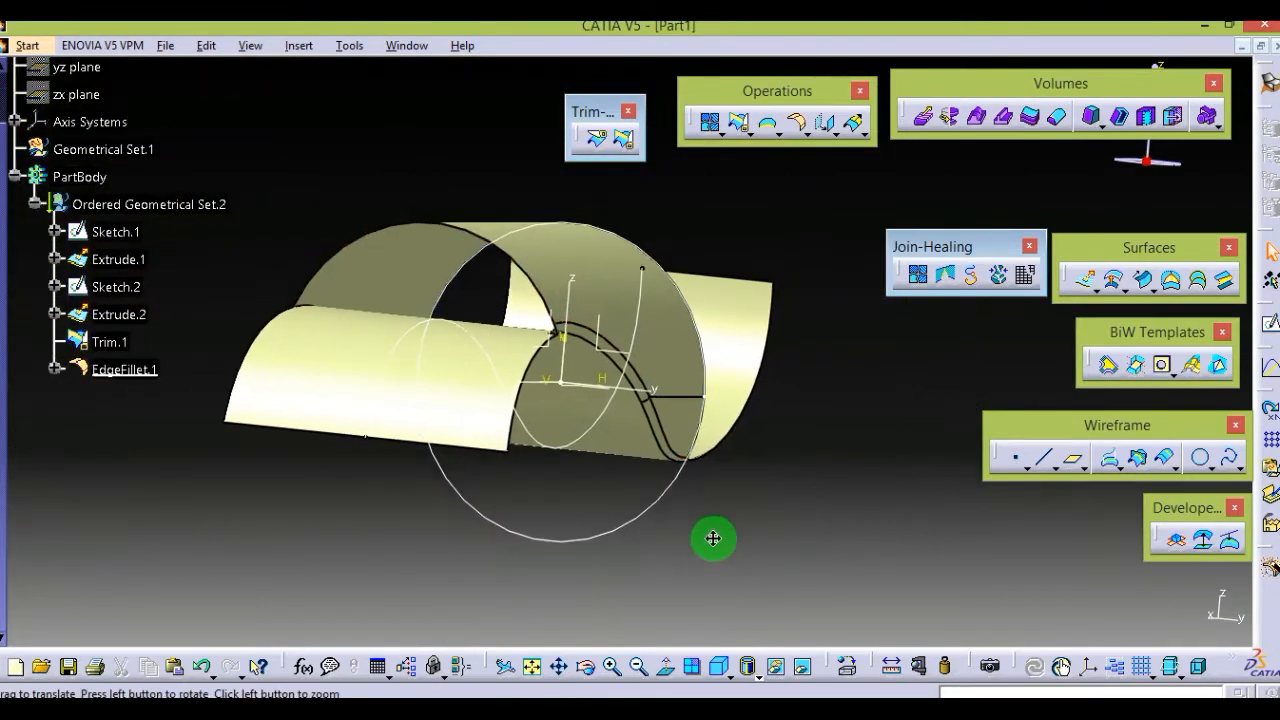
{"action": "left_click_drag", "start_coordinate": [713, 538], "coordinate": [678, 519]}
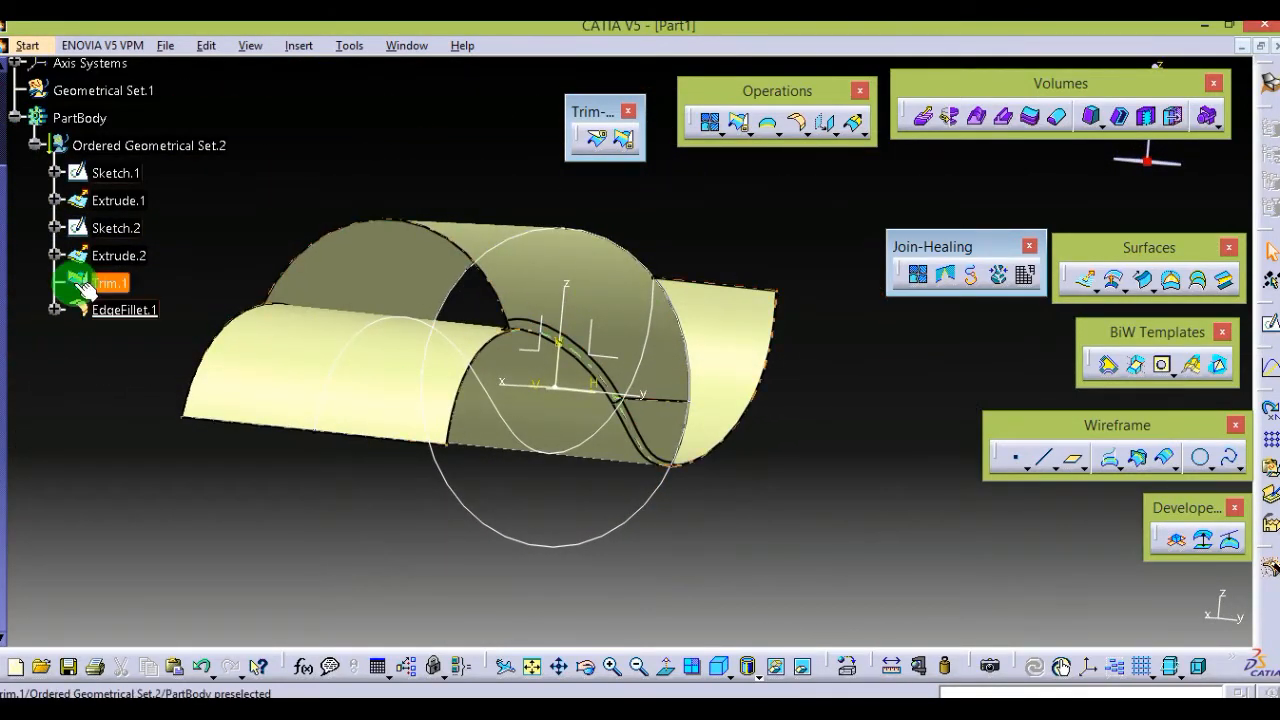
- Reopen the Trim.1 definition and confirm it unchanged
{"action": "double_click", "coordinate": [110, 282]}
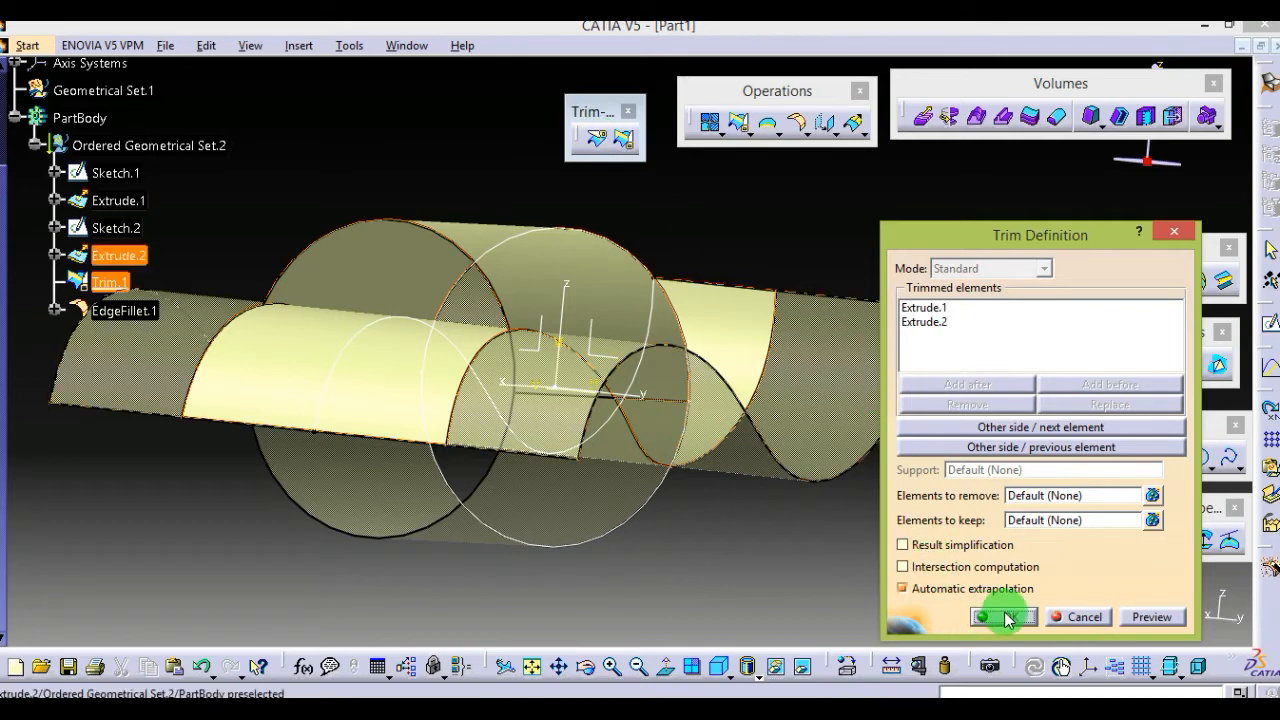
{"action": "left_click", "coordinate": [1003, 616]}
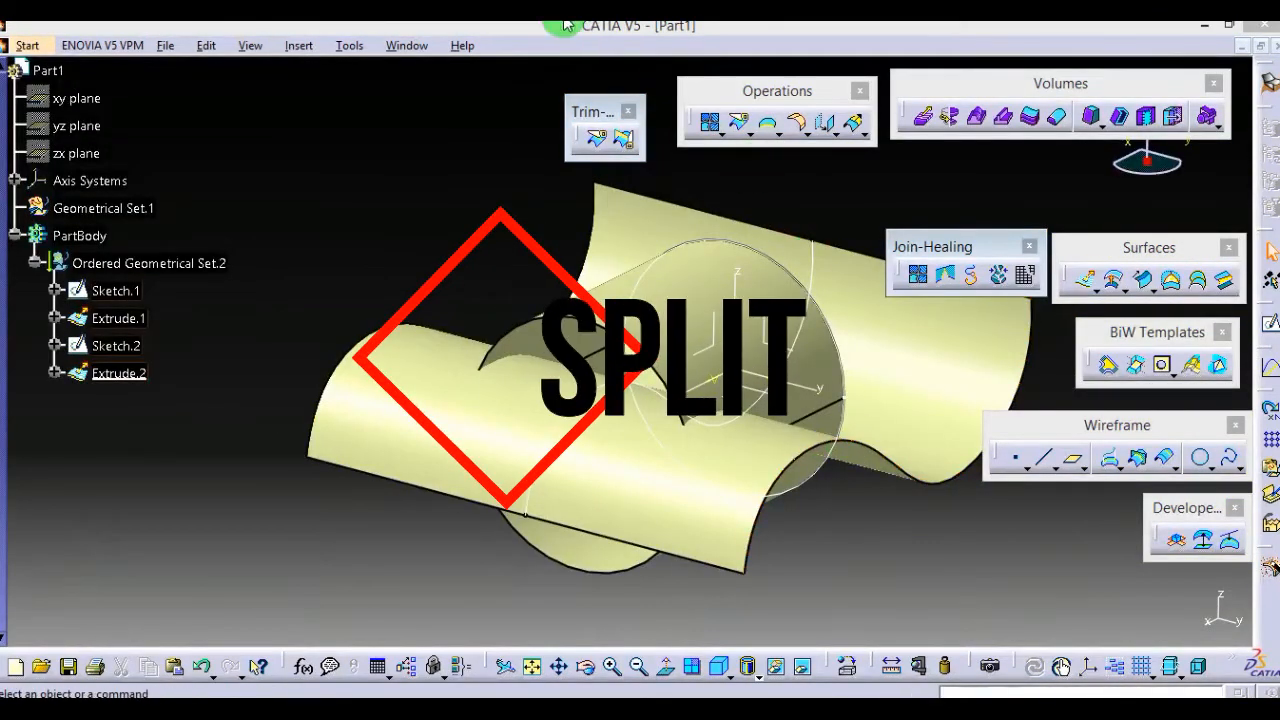
- Start the Split tool to cut one surface with another
{"action": "left_click", "coordinate": [596, 137]}
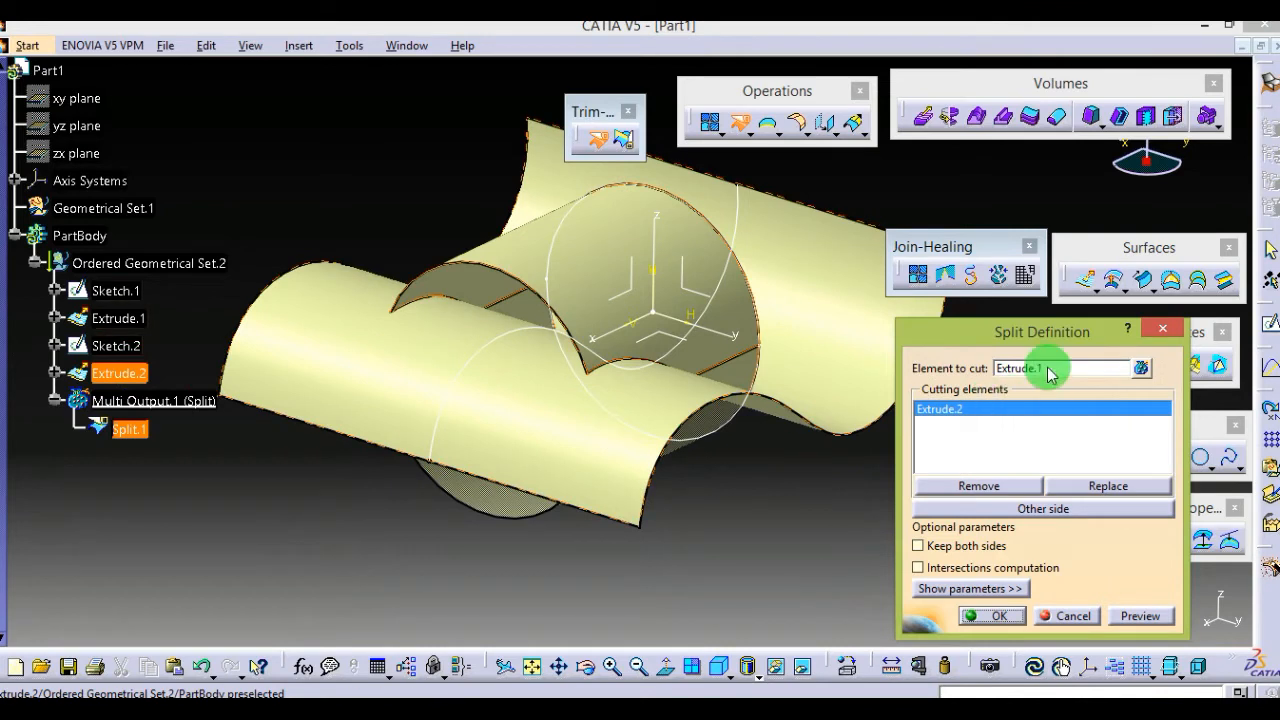
{"action": "mouse_move", "coordinate": [1070, 368]}
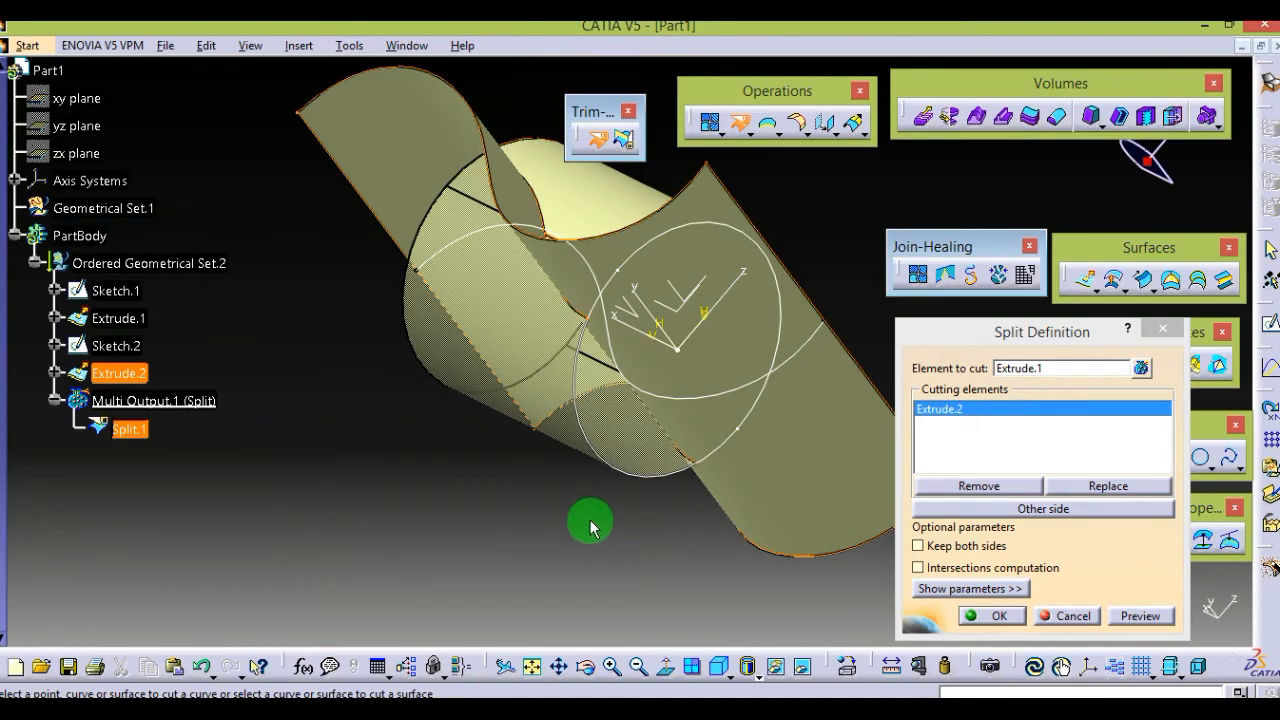
- Enable Keep both sides for Split.1, orbiting to check both cylinder portions
{"action": "left_click_drag", "start_coordinate": [590, 525], "coordinate": [570, 430]}
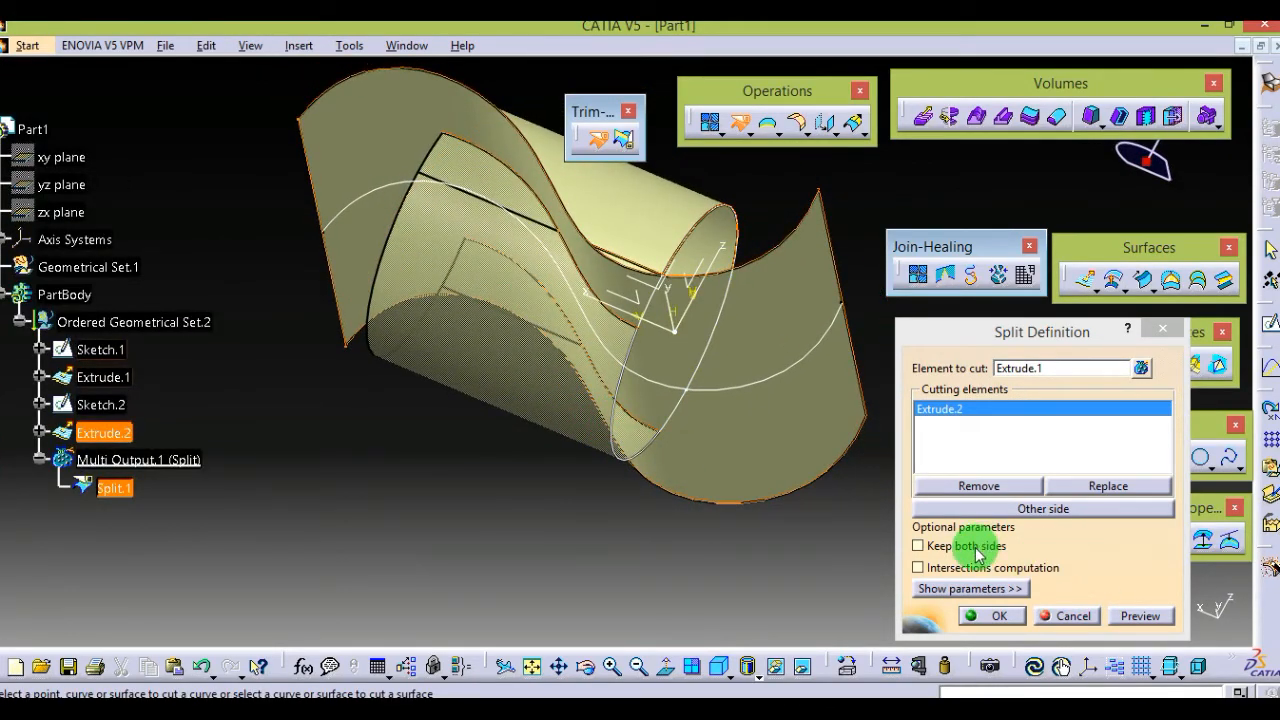
{"action": "left_click", "coordinate": [917, 545]}
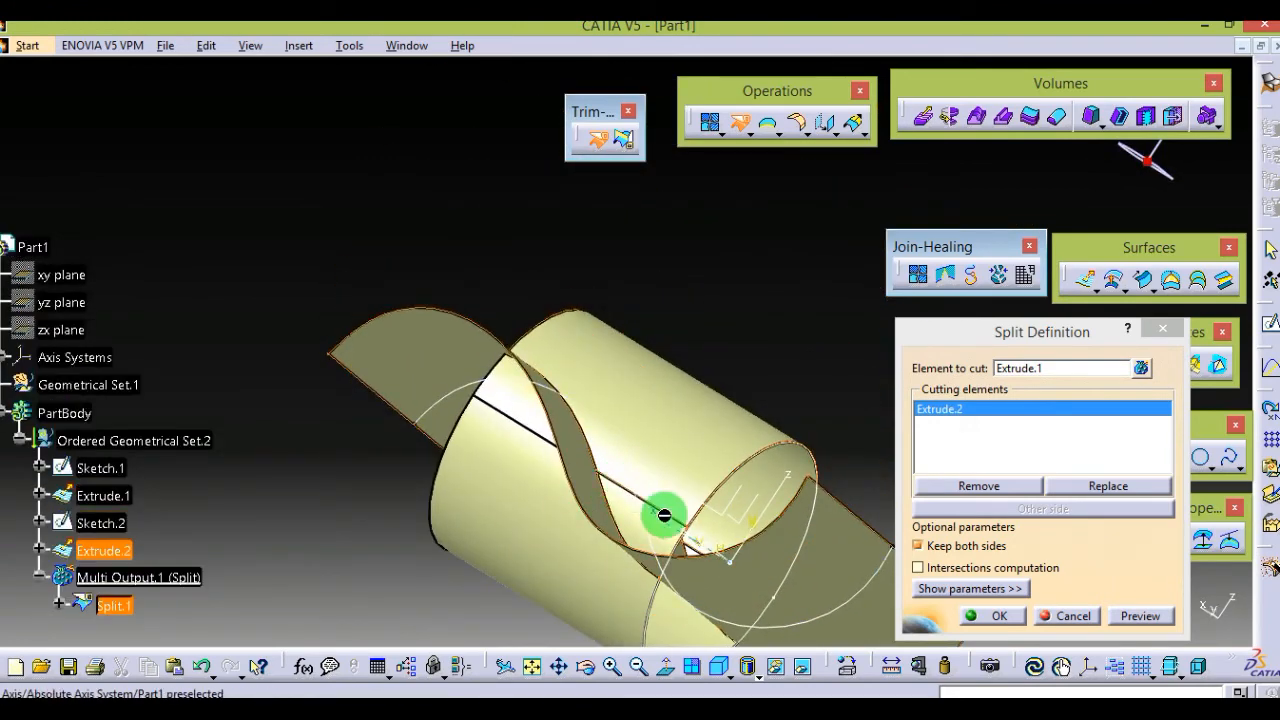
{"action": "left_click_drag", "start_coordinate": [665, 515], "coordinate": [603, 390]}
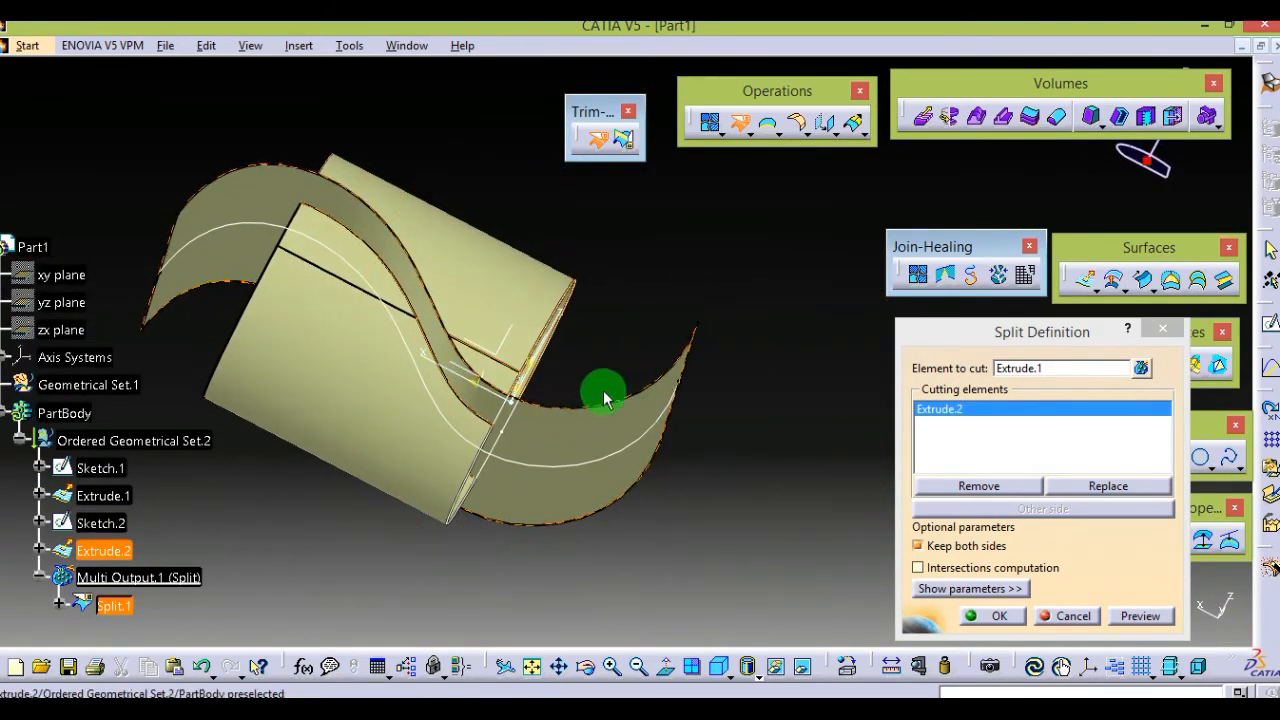